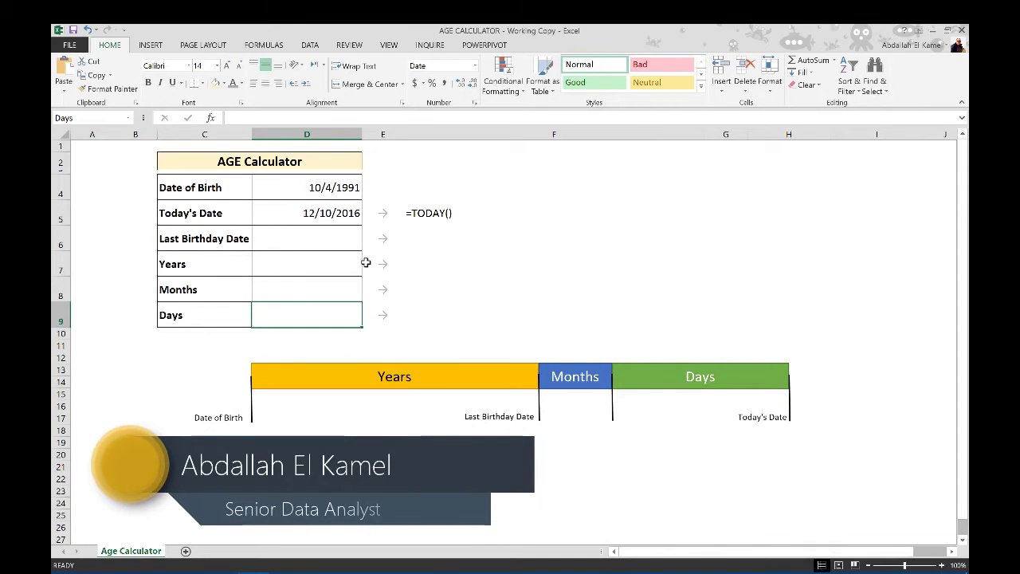
pyautogui.moveTo(334, 235)
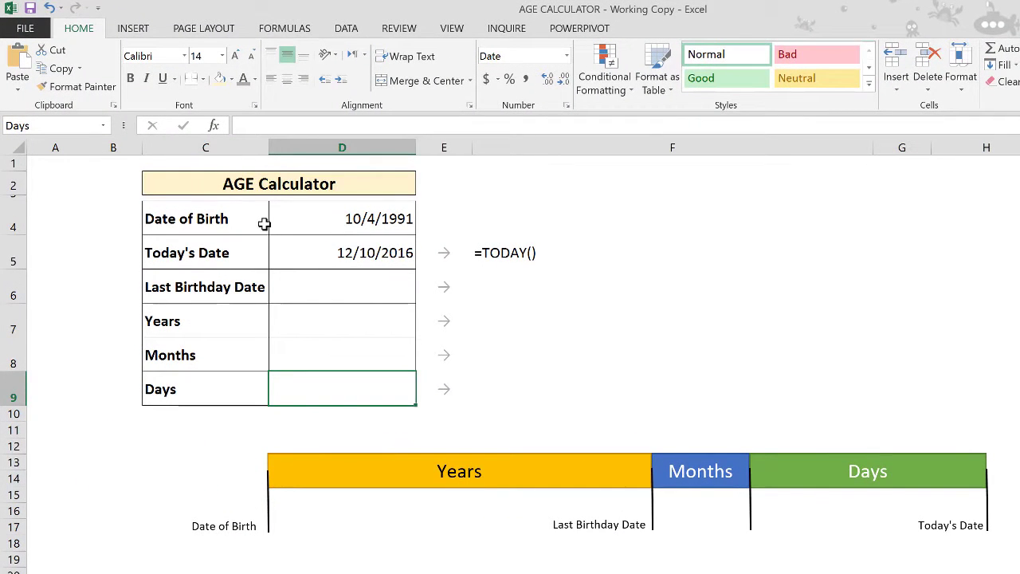
pyautogui.moveTo(260, 247)
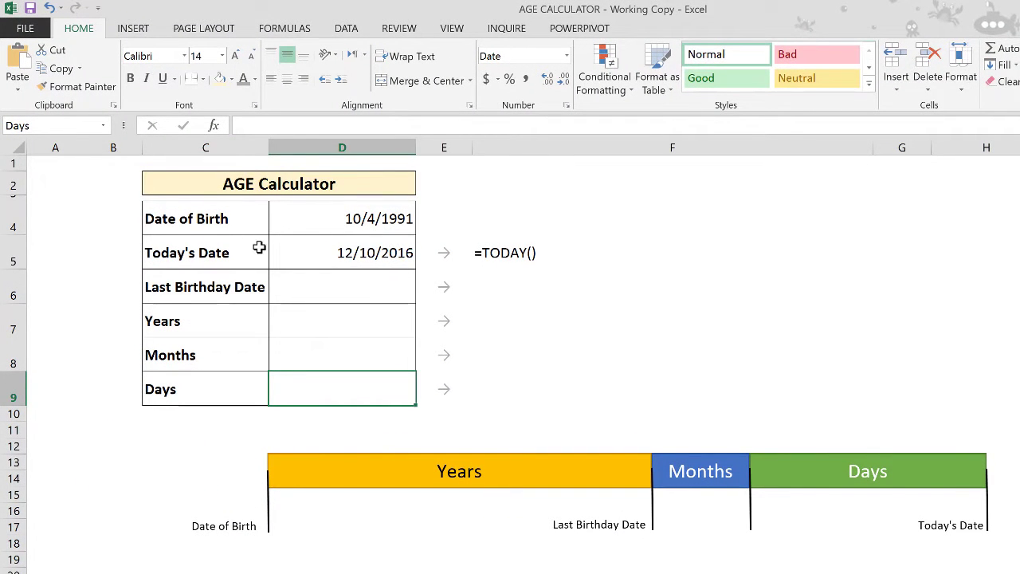
# Check the defined names of the birth date, last birthday and Days cells.
pyautogui.click(342, 218)
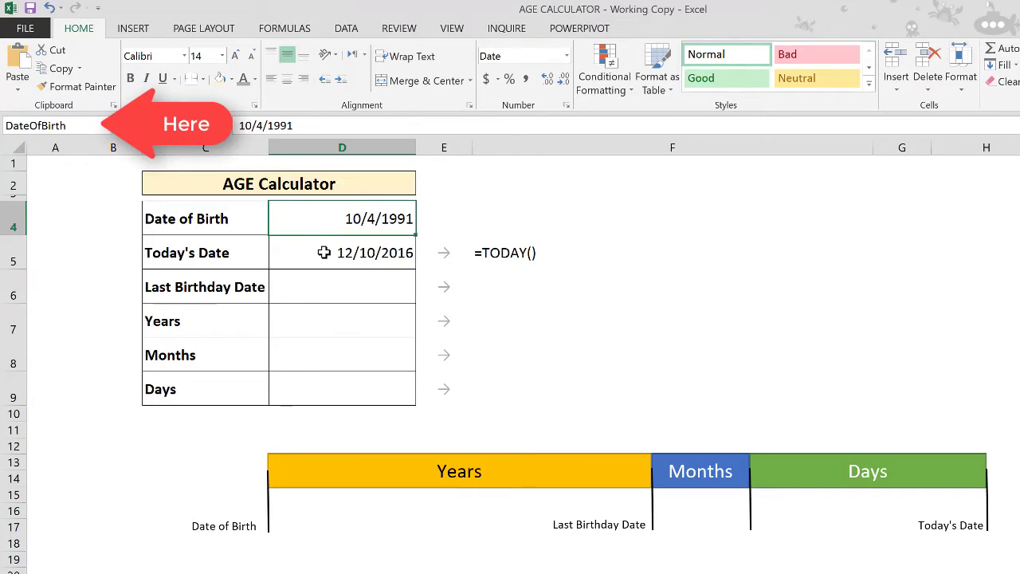
pyautogui.click(342, 286)
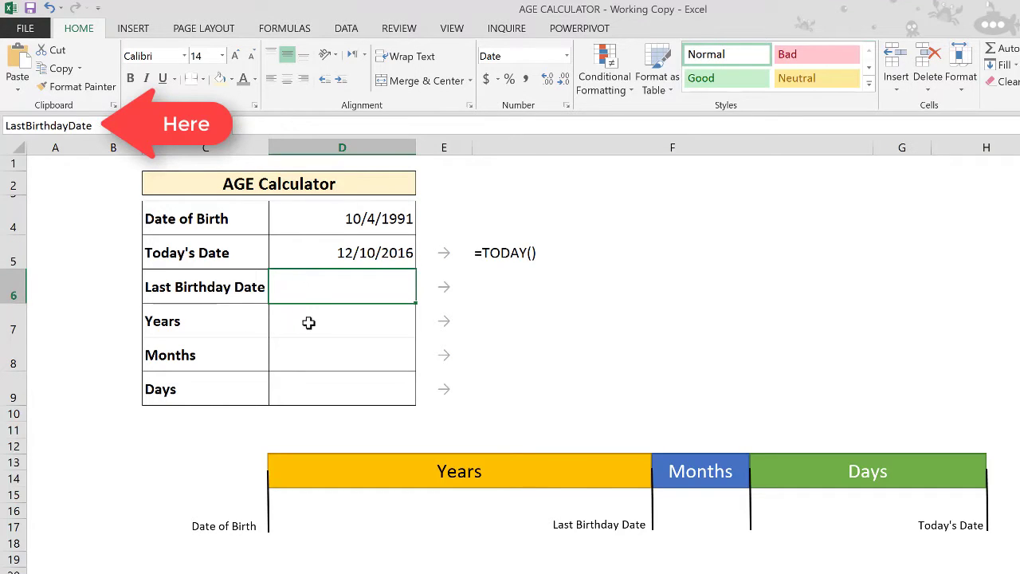
pyautogui.click(342, 388)
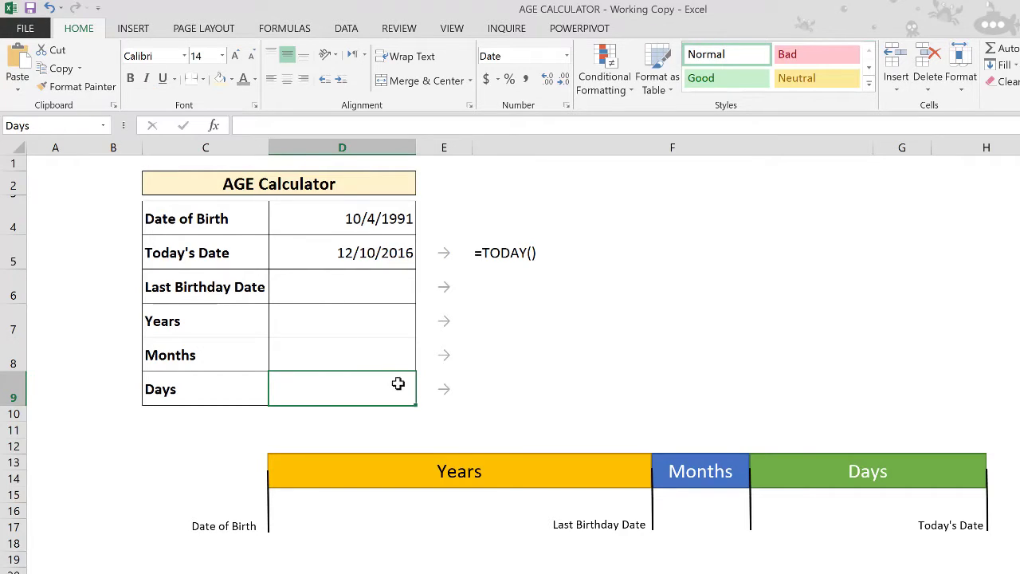
pyautogui.moveTo(437, 472)
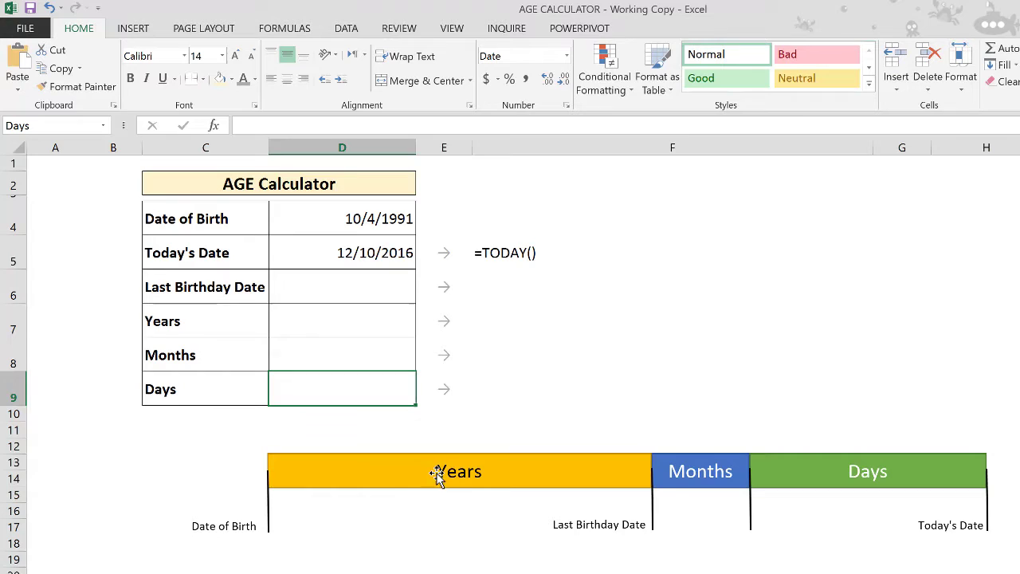
pyautogui.moveTo(353, 442)
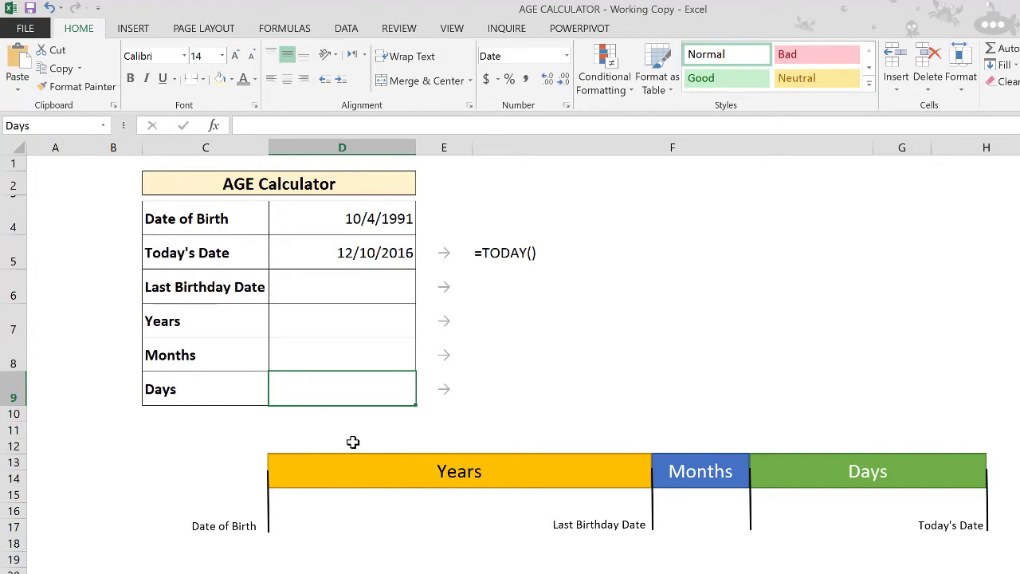
pyautogui.moveTo(354, 431)
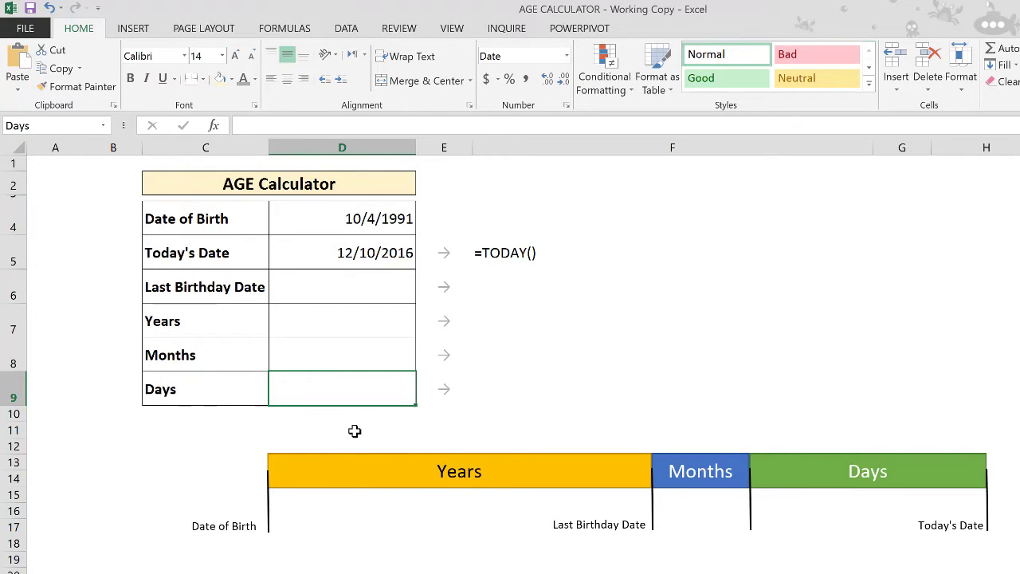
pyautogui.click(342, 429)
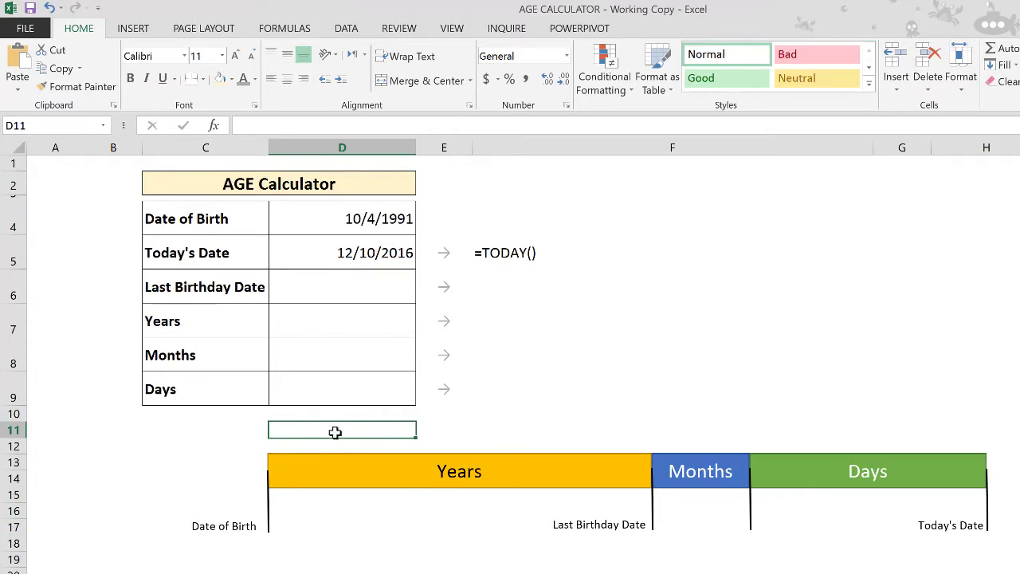
pyautogui.moveTo(542, 471)
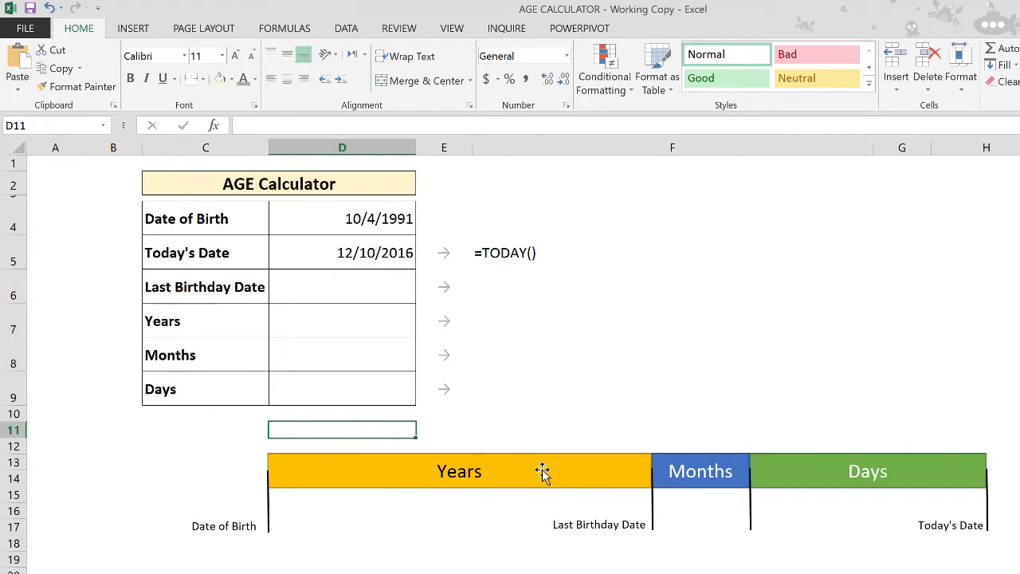
pyautogui.moveTo(341, 431)
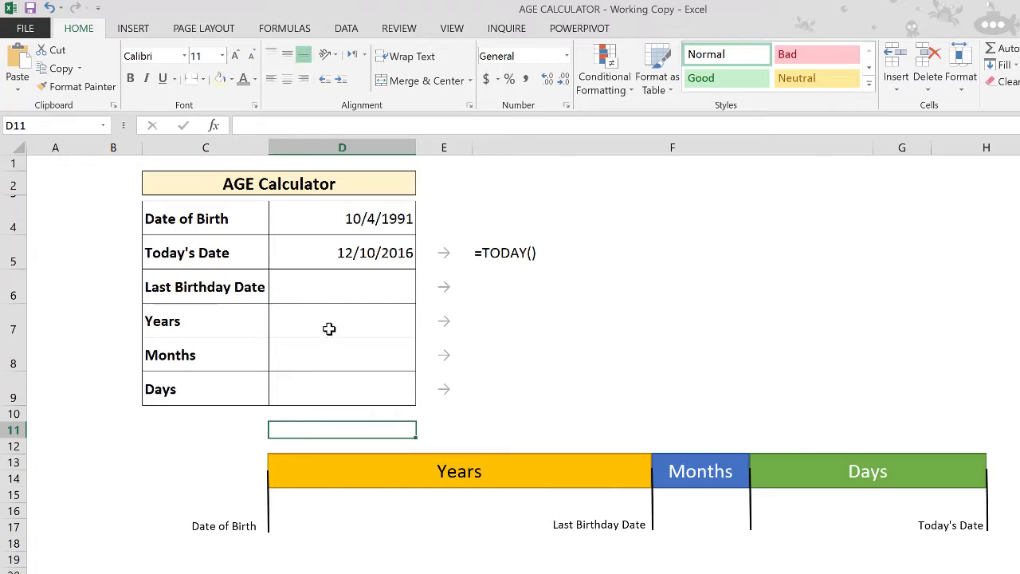
pyautogui.moveTo(446, 487)
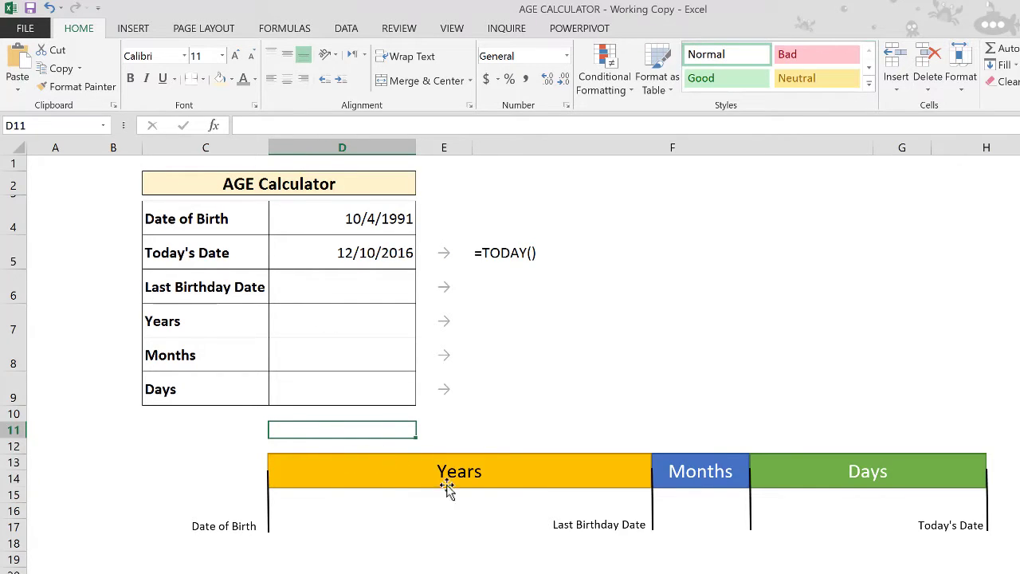
# Enter =TRUNC(YEARFRAC(DateOfBirth,TodayDate,1)) in the Years cell D7, showing 25.
pyautogui.click(342, 320)
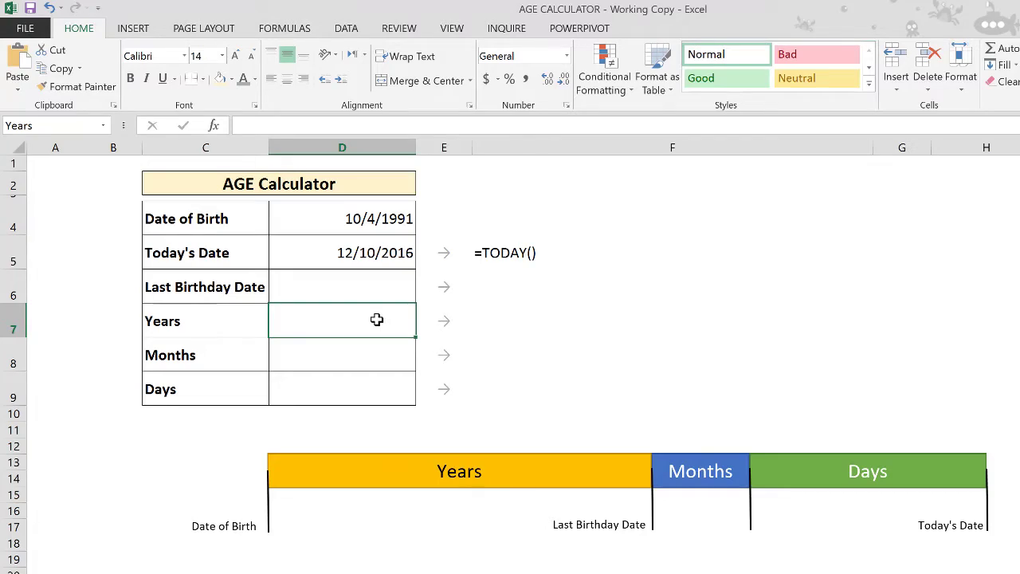
pyautogui.write('=')
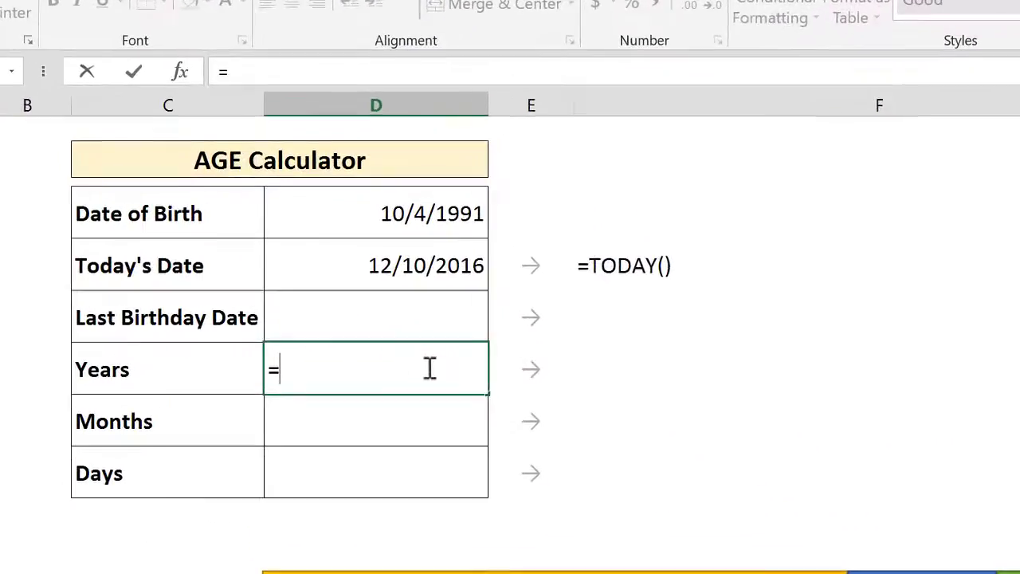
pyautogui.write('YEARFRAC(DateOfBirth')
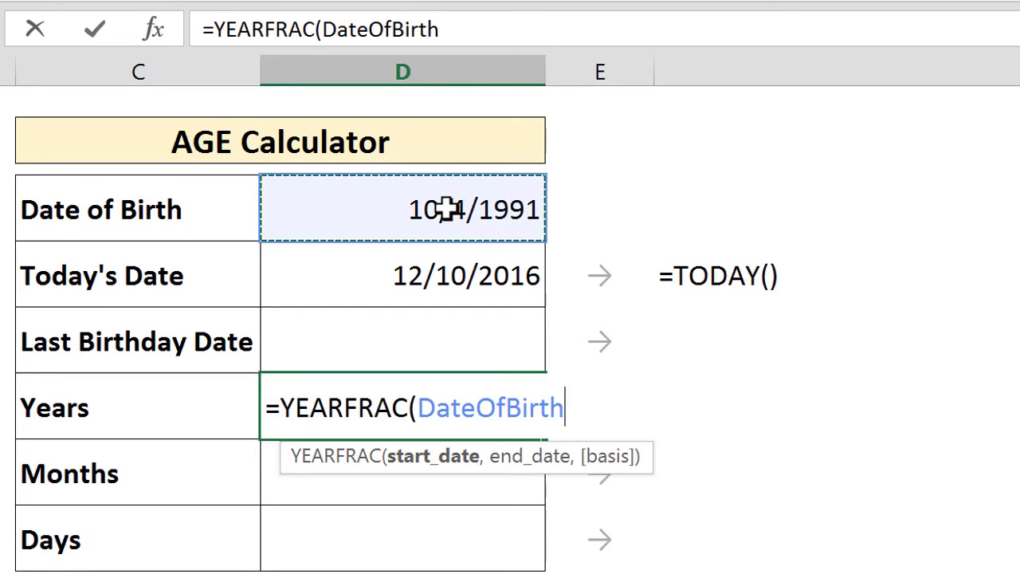
pyautogui.write(',TodayDate,1')
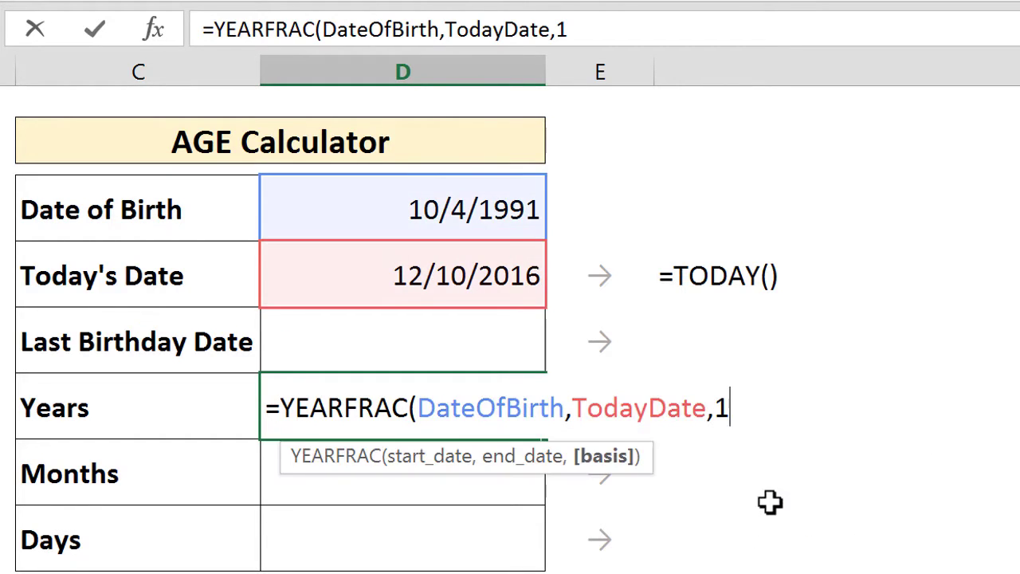
pyautogui.press('Return')
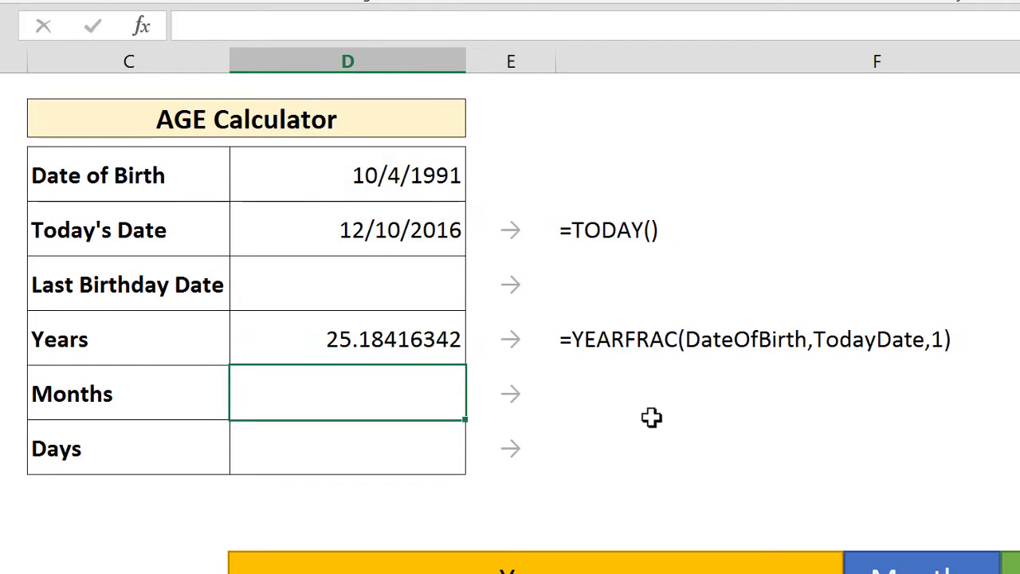
pyautogui.moveTo(289, 344)
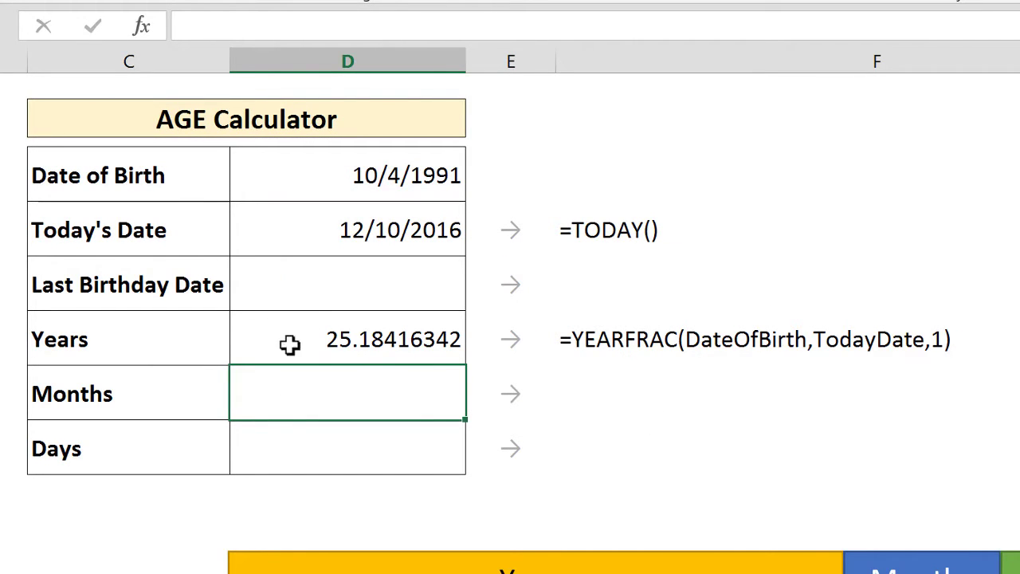
pyautogui.click(347, 339)
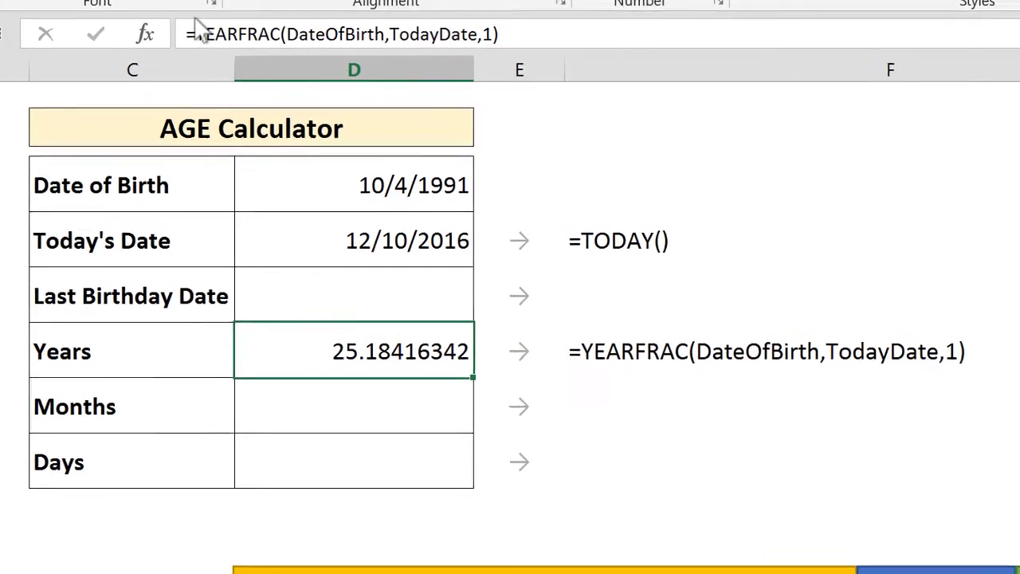
pyautogui.write('tru')
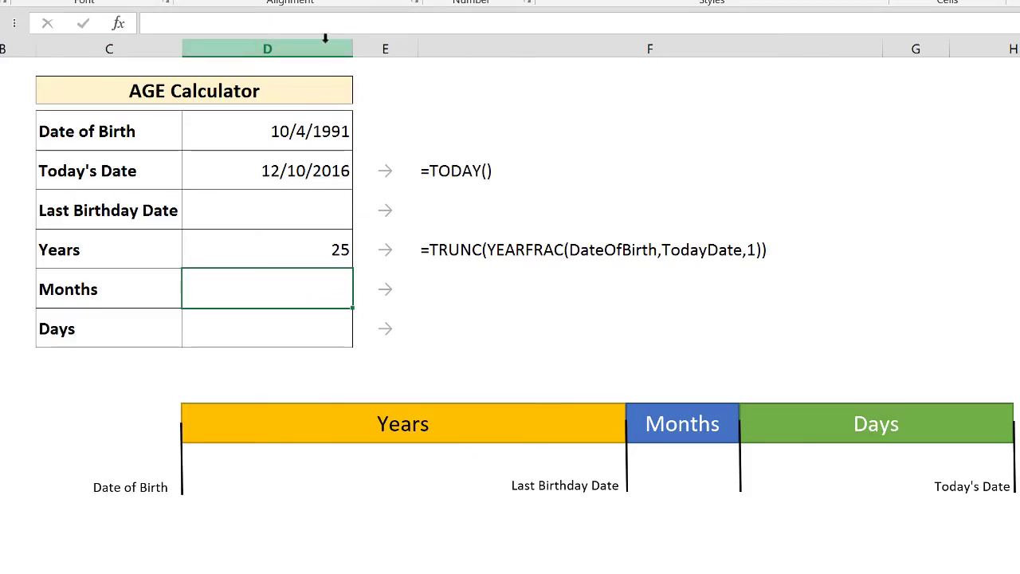
# Enter =TRUNC(MOD(YEARFRAC(DateOfBirth,TodayDate,1),1)*12) in the Months cell D8, showing 2.
pyautogui.write('=')
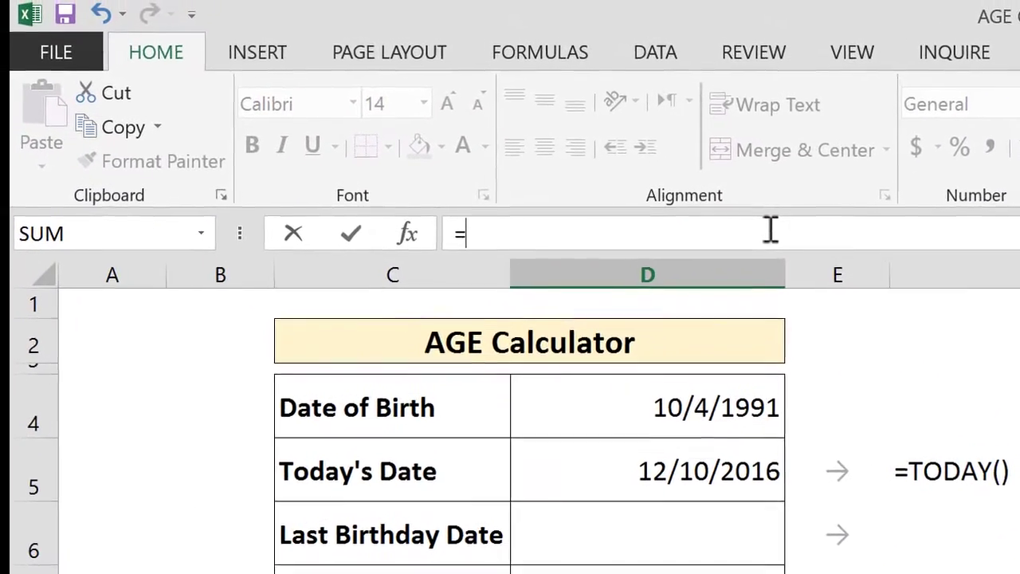
pyautogui.write('year')
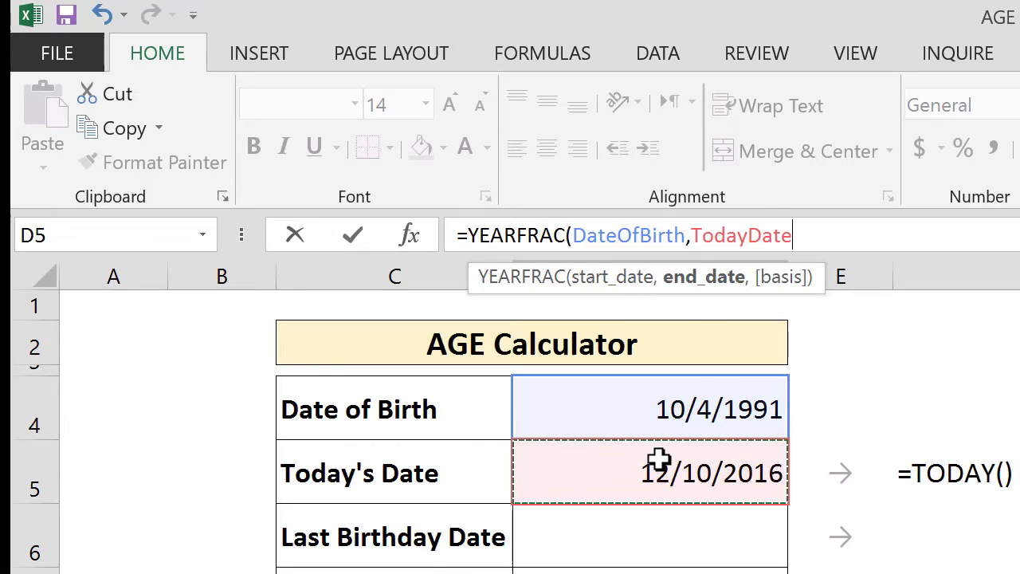
pyautogui.write(',1)')
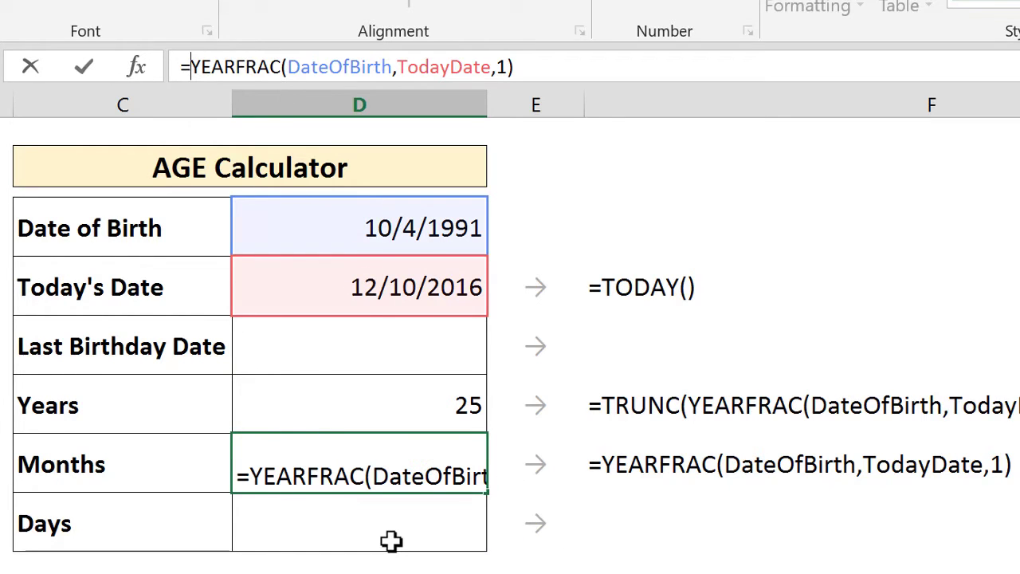
pyautogui.write('m')
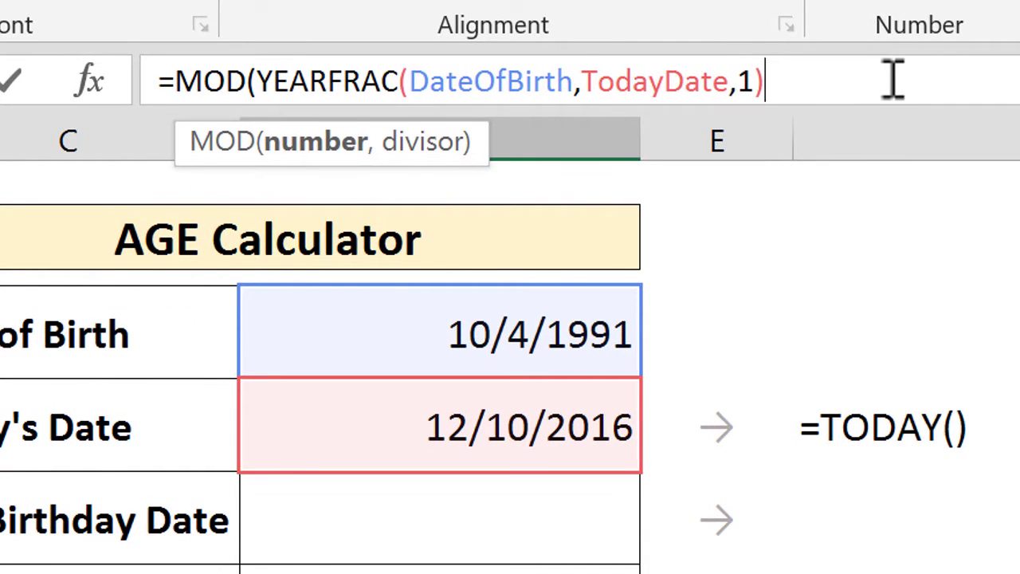
pyautogui.write(',')
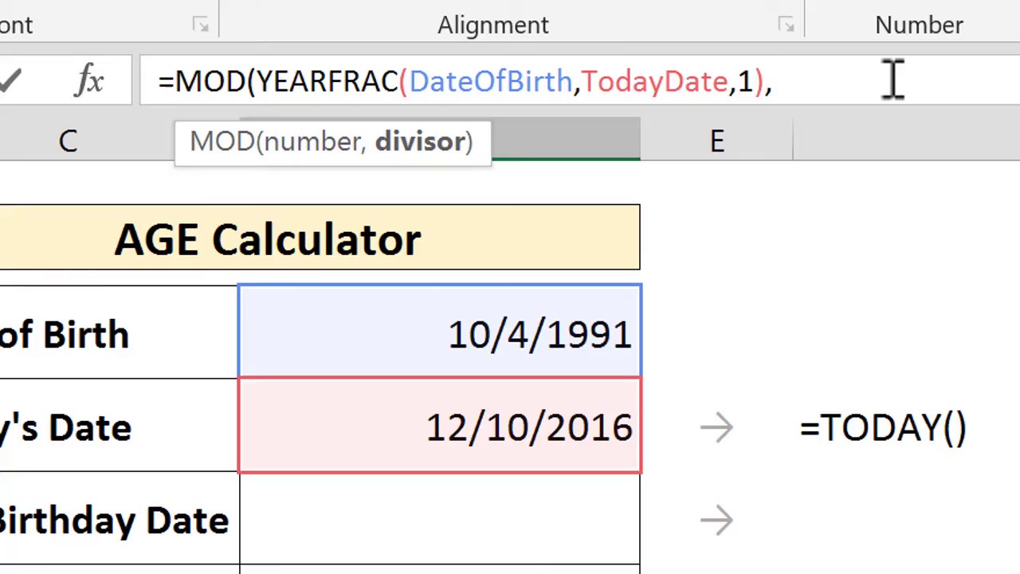
pyautogui.write('1)')
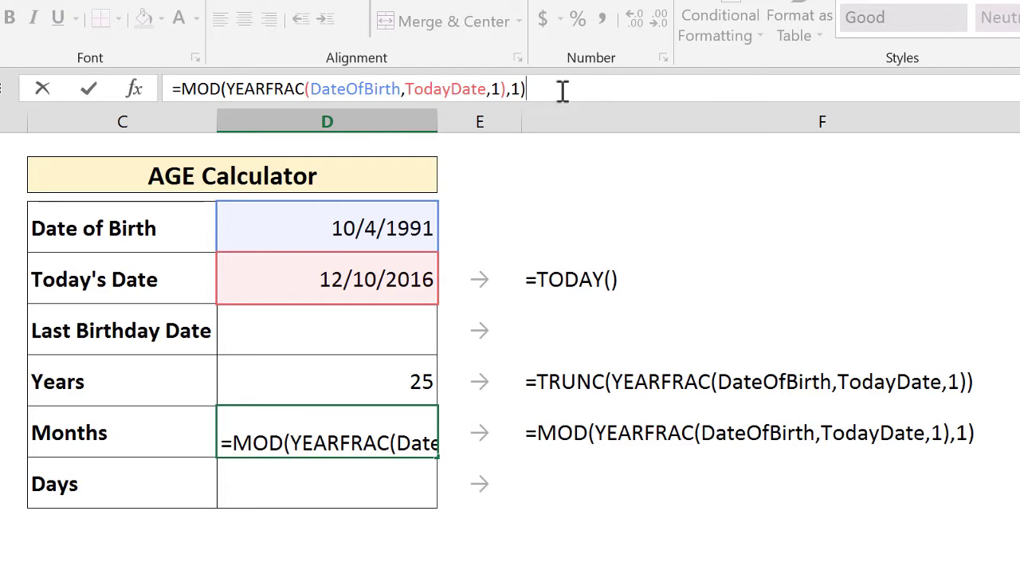
pyautogui.write('*12')
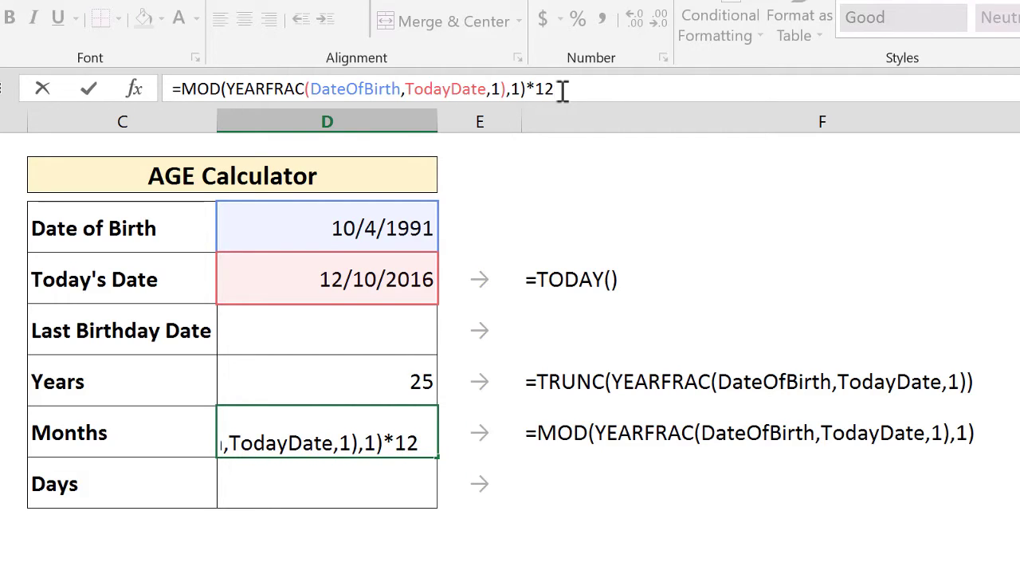
pyautogui.press('Return')
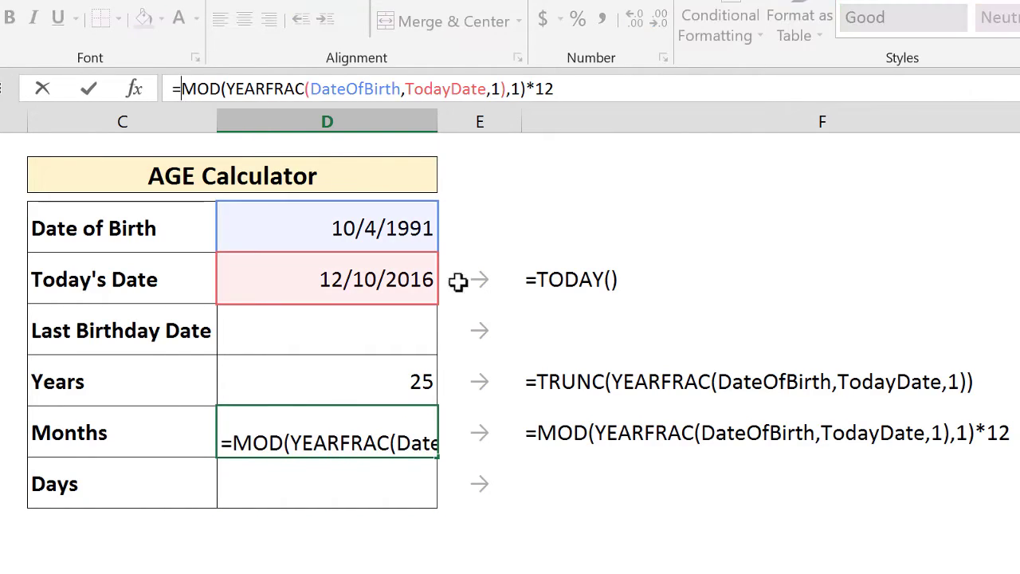
pyautogui.write('trun')
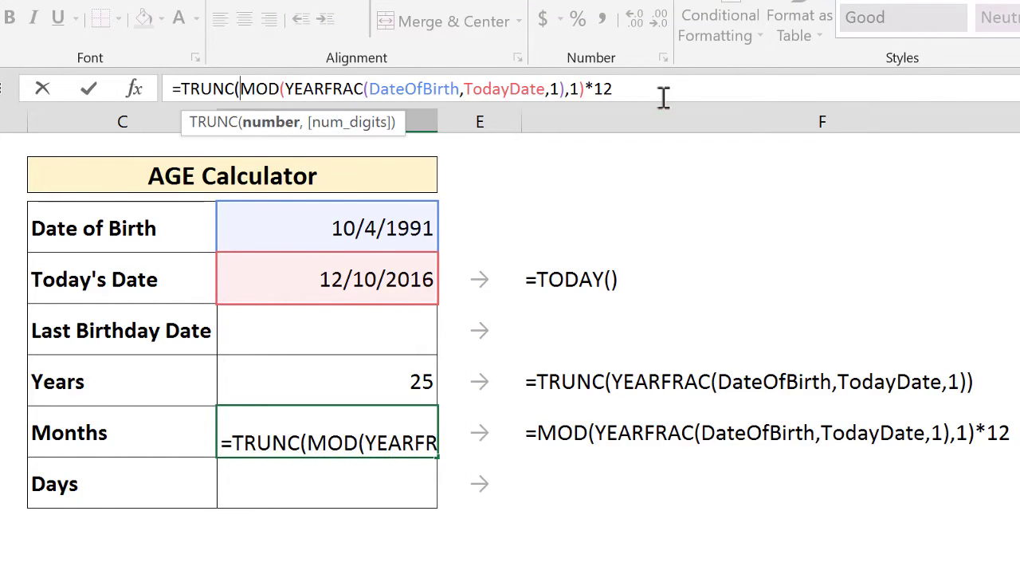
pyautogui.press('Return')
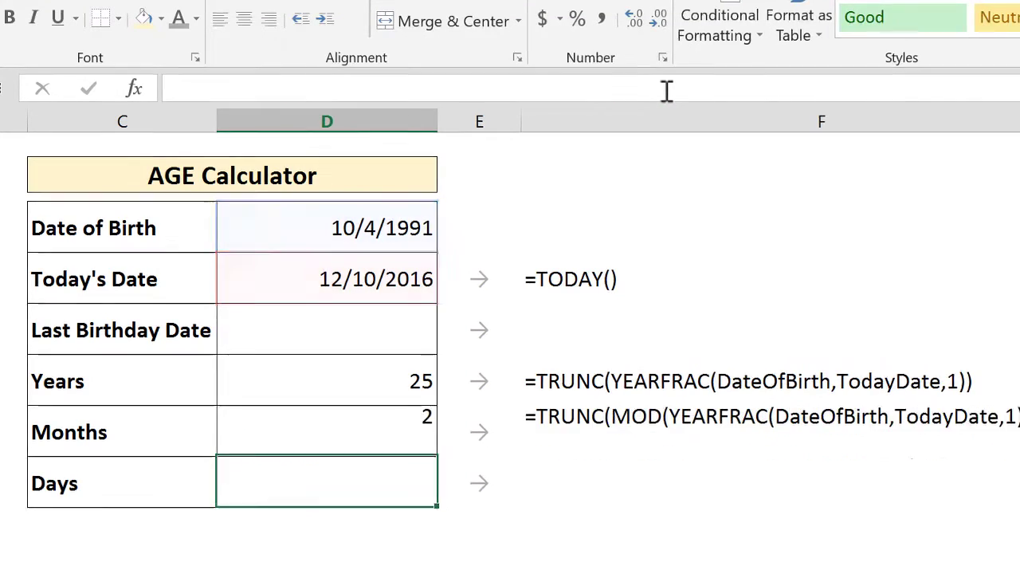
pyautogui.scroll(-3)
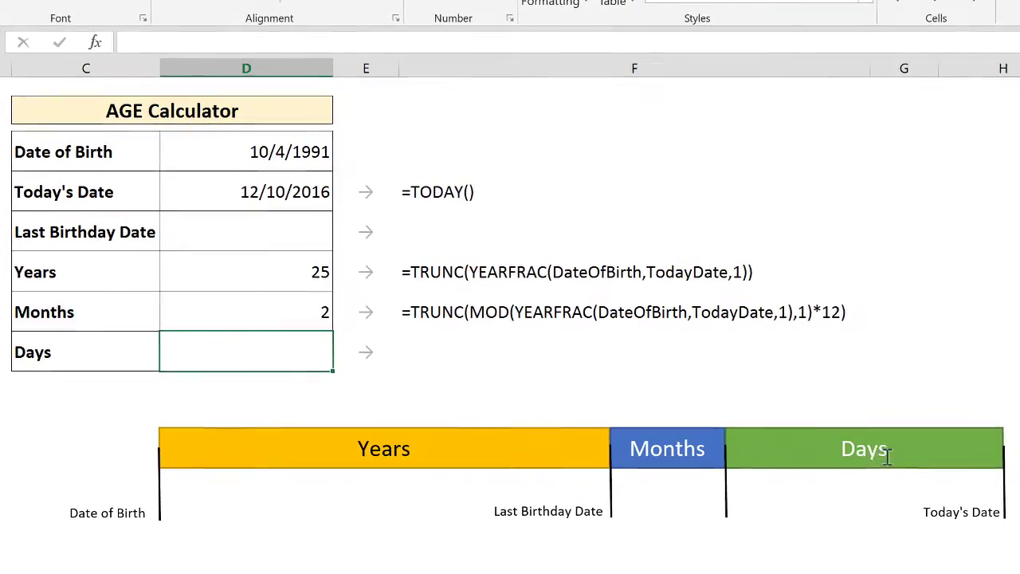
pyautogui.moveTo(753, 516)
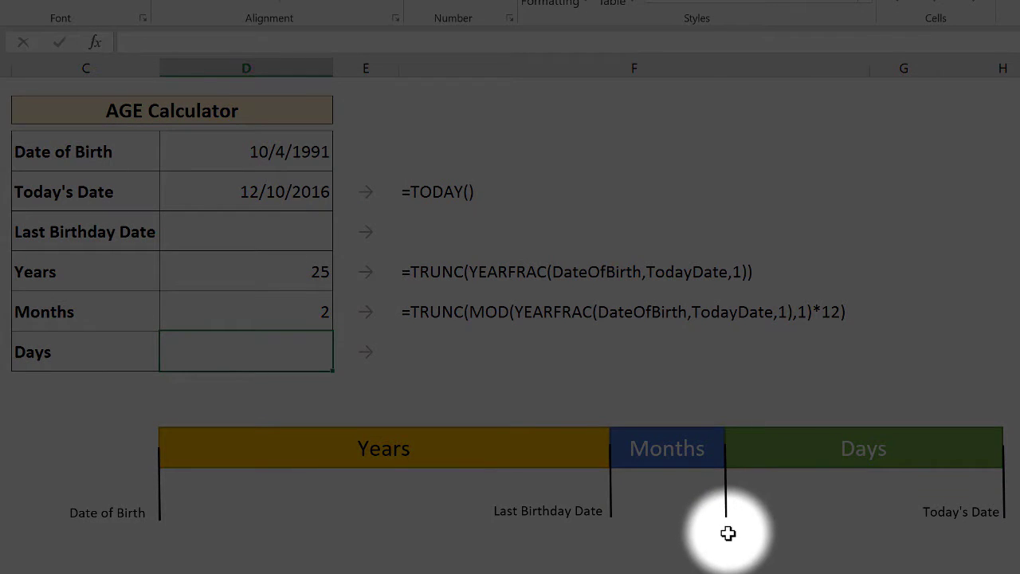
pyautogui.moveTo(686, 531)
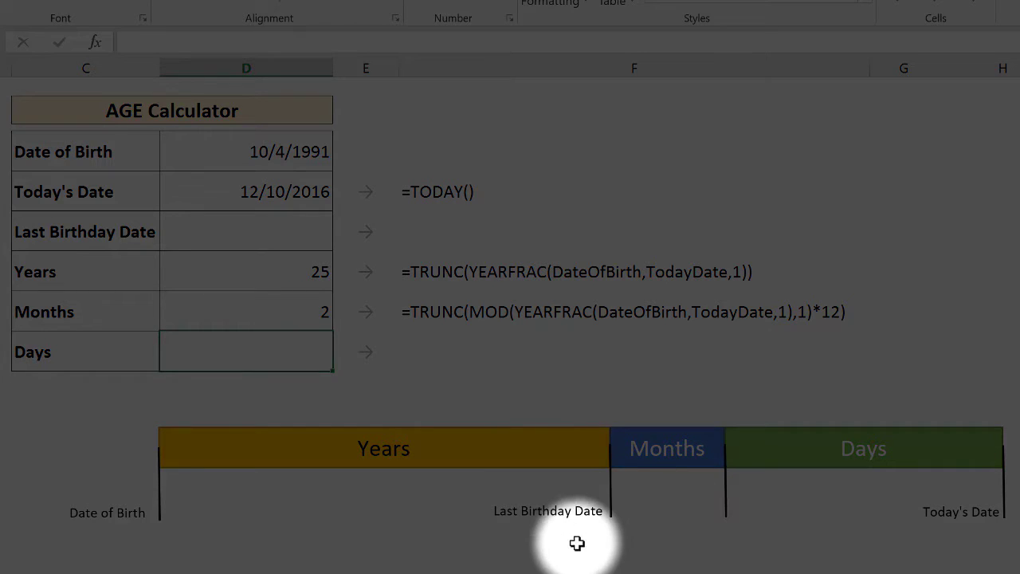
pyautogui.moveTo(516, 522)
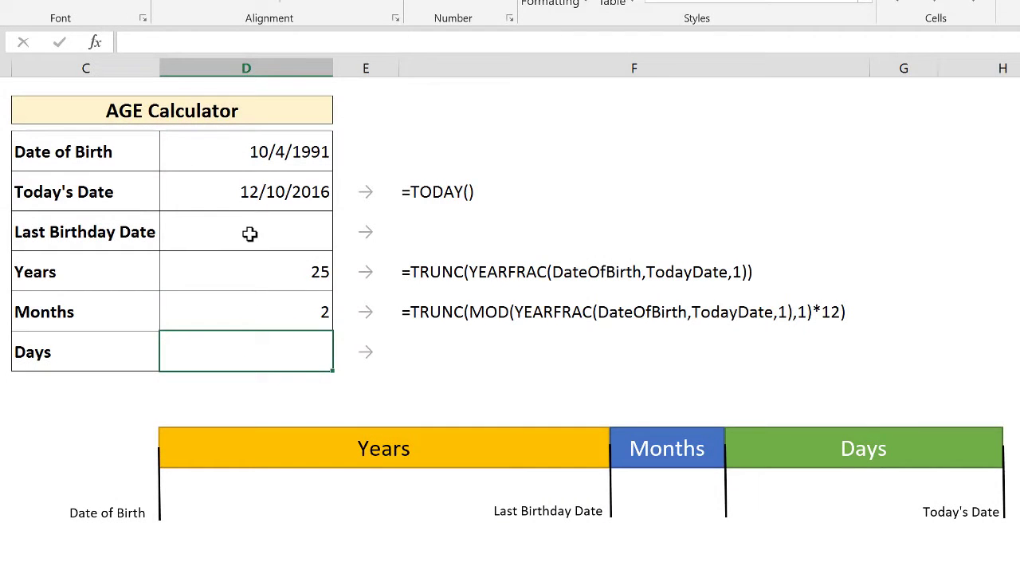
# Enter =EDATE(DateOfBirth,Years*12) in D6, showing 10/4/2016, and review the formula.
pyautogui.click(246, 231)
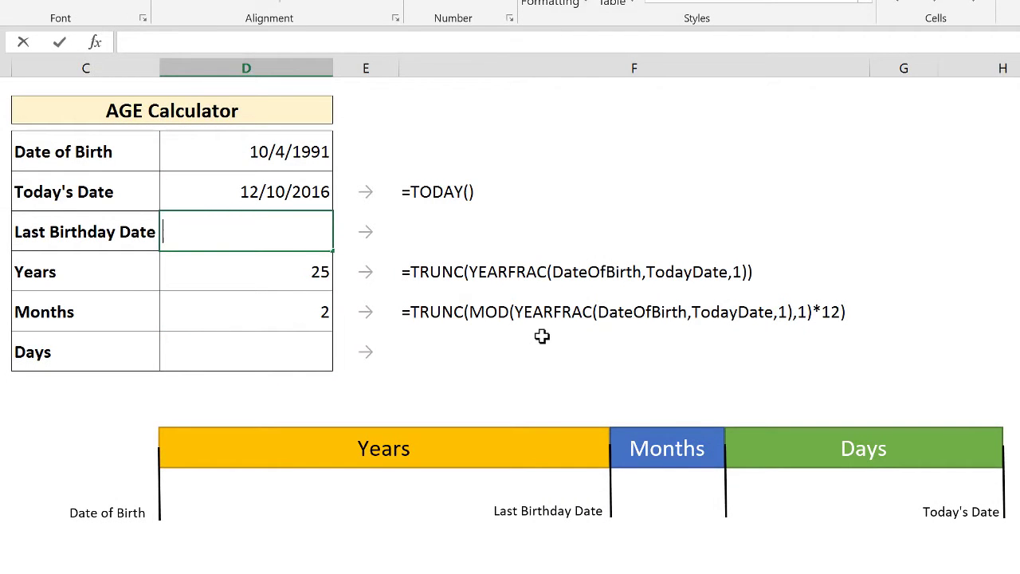
pyautogui.write('=edate')
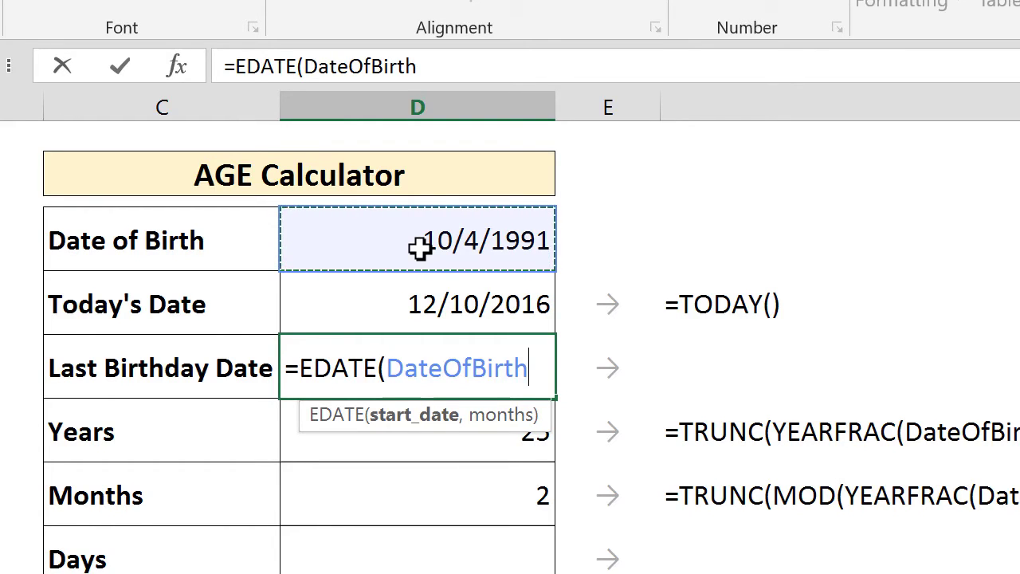
pyautogui.write(',Years')
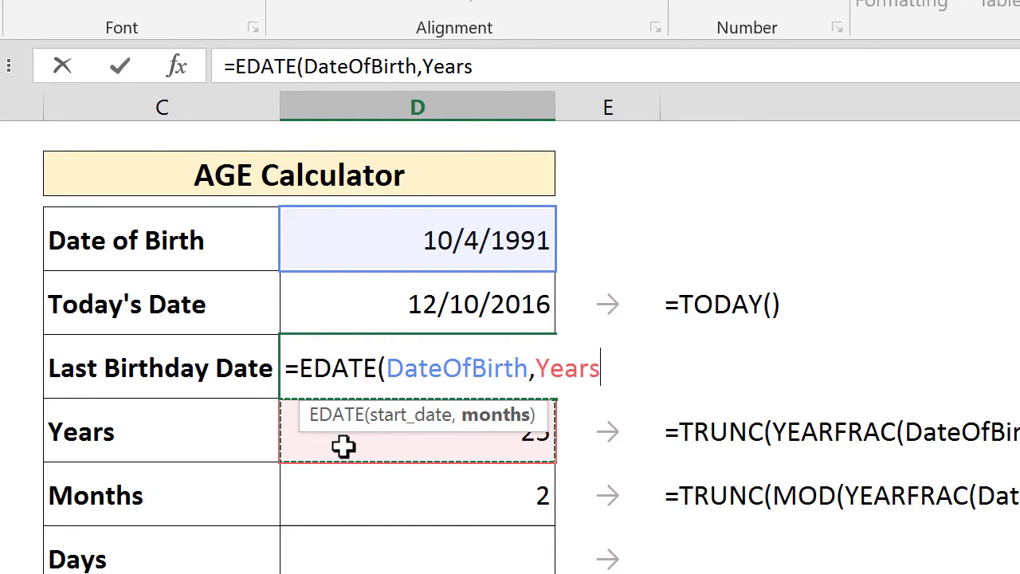
pyautogui.write('*')
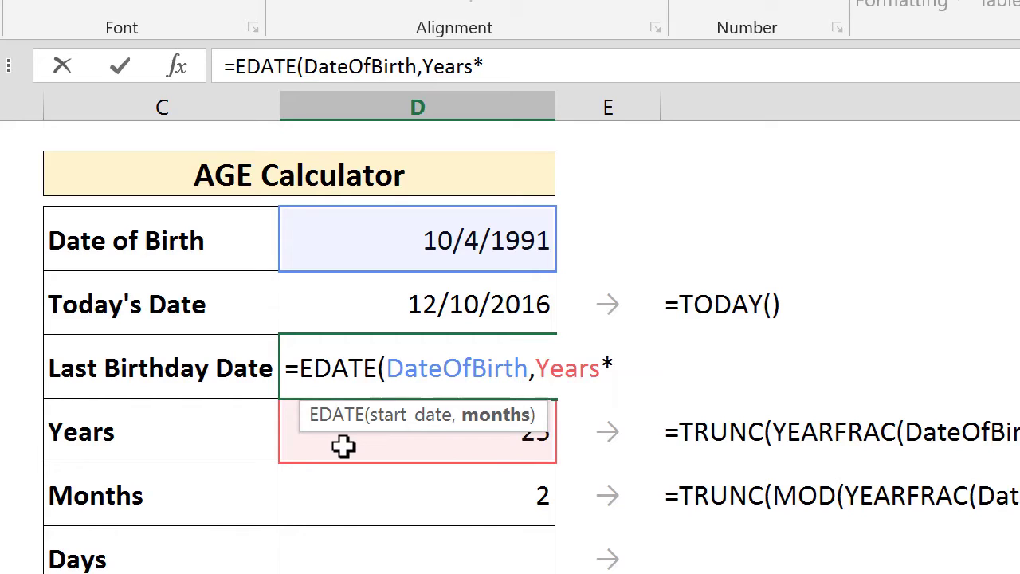
pyautogui.click(417, 431)
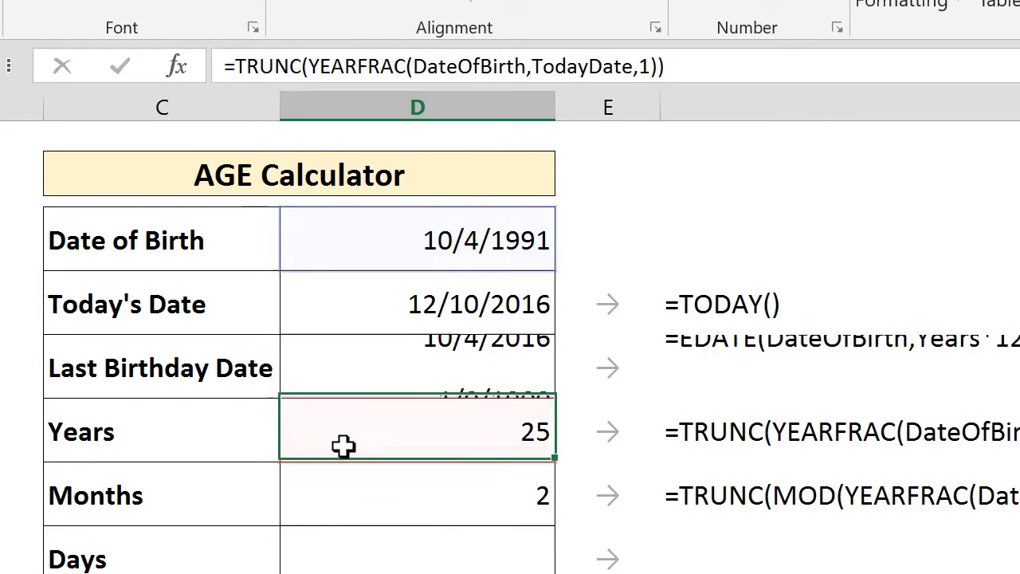
pyautogui.click(417, 368)
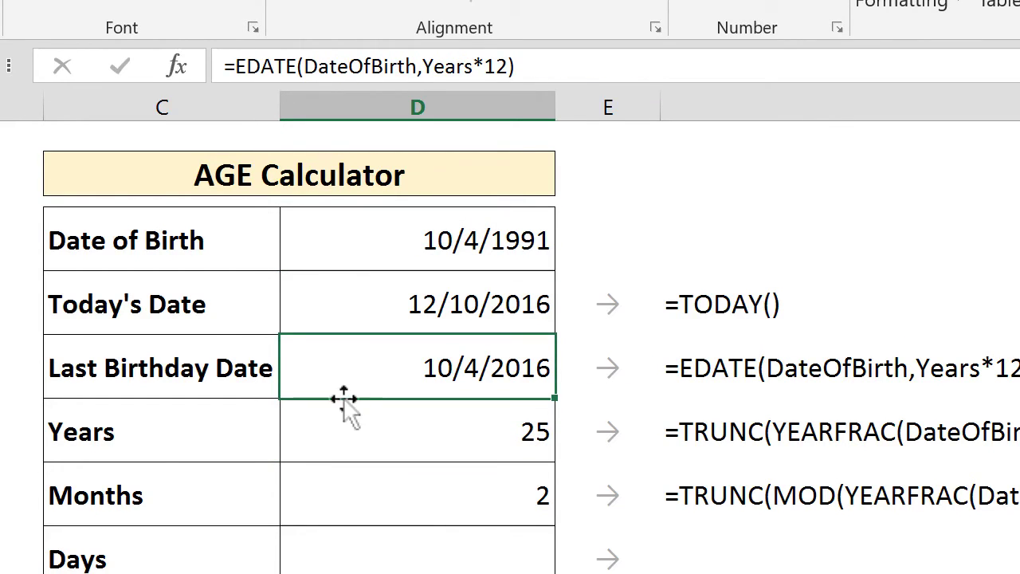
pyautogui.moveTo(411, 399)
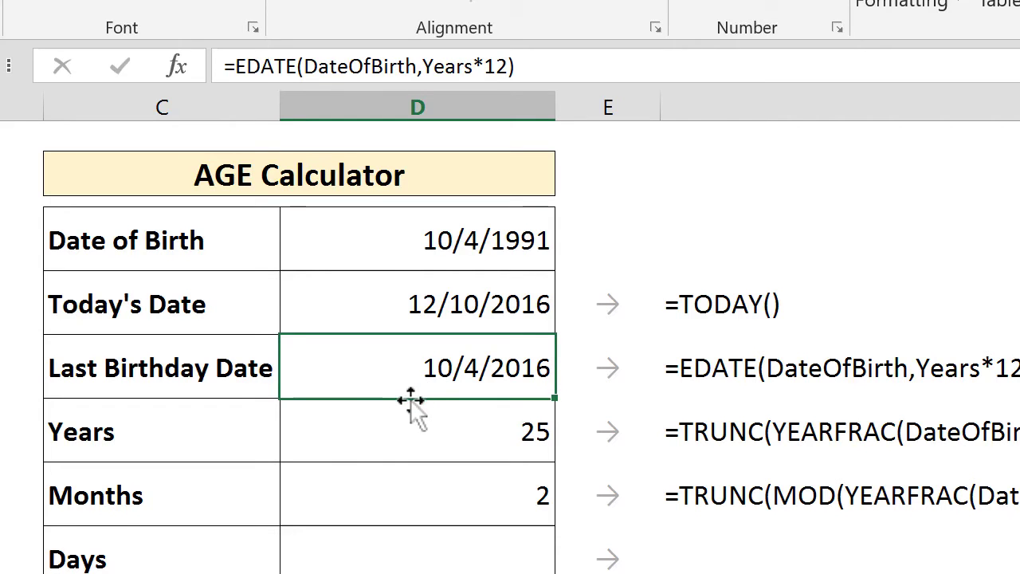
pyautogui.moveTo(435, 391)
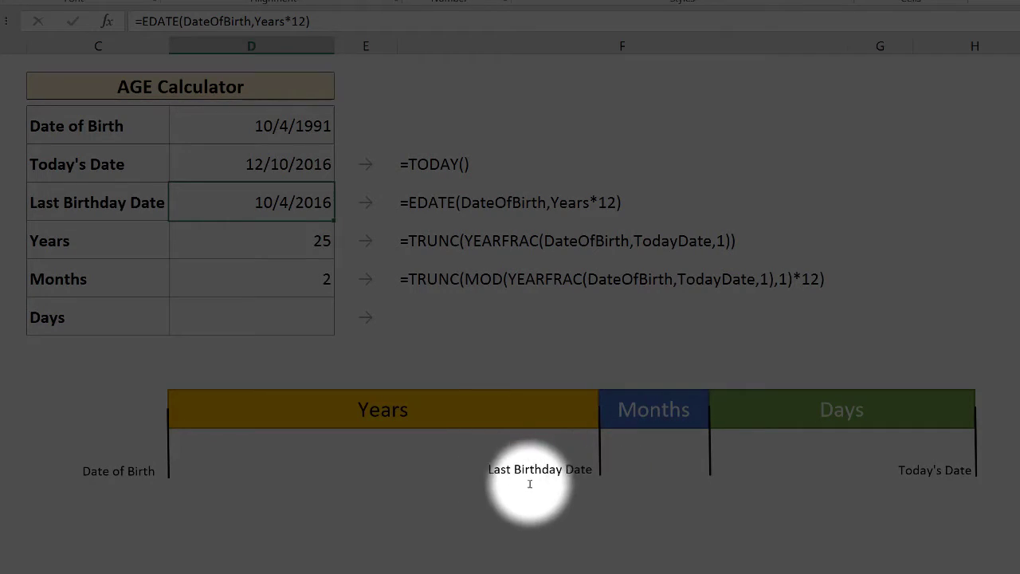
pyautogui.moveTo(710, 491)
pyautogui.write('=')
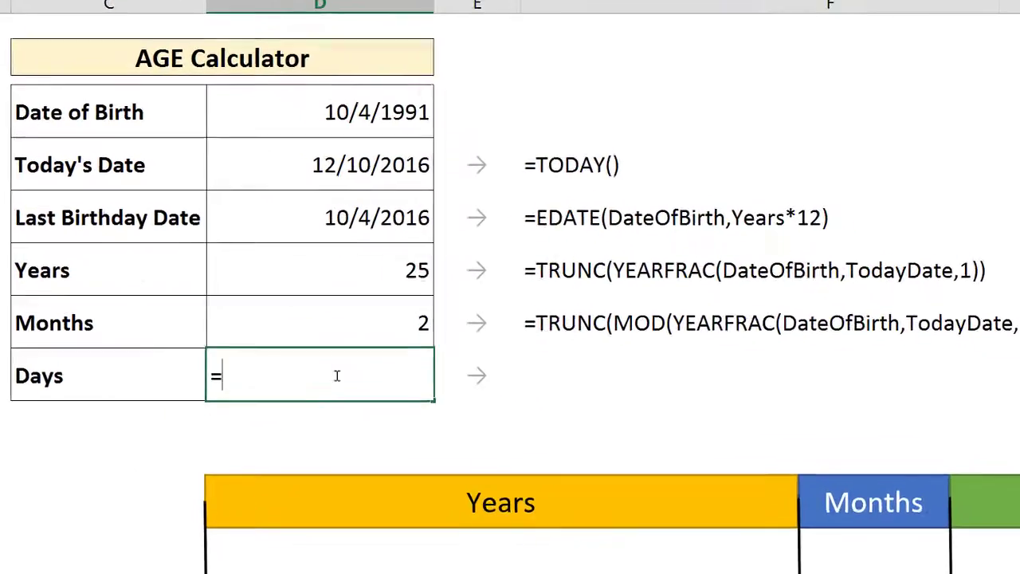
# Enter =EDATE(LastBirthdayDate,Months) in the Days cell D9, showing 12/4/2016.
pyautogui.write('edate')
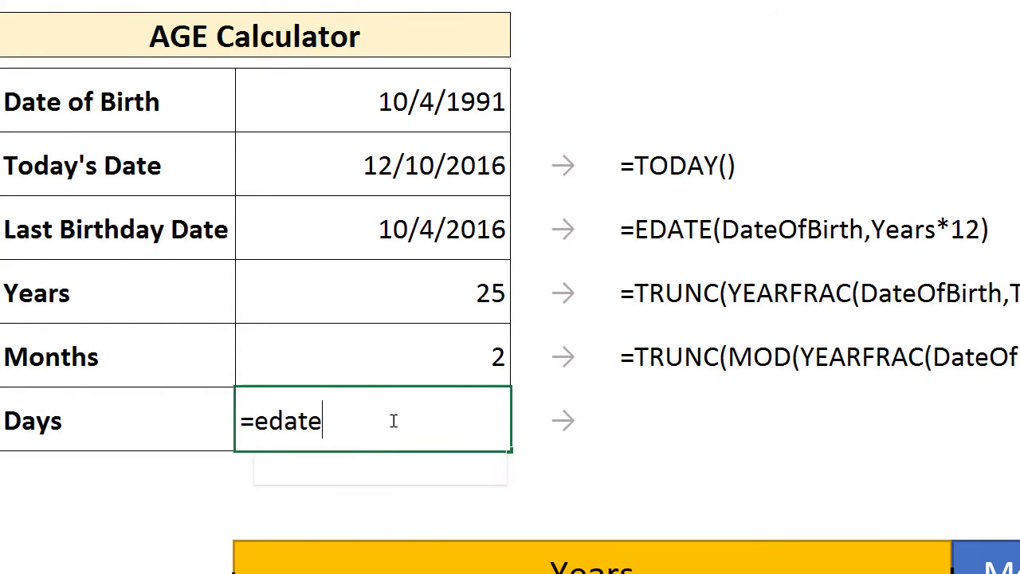
pyautogui.write('(LastBirthdayD')
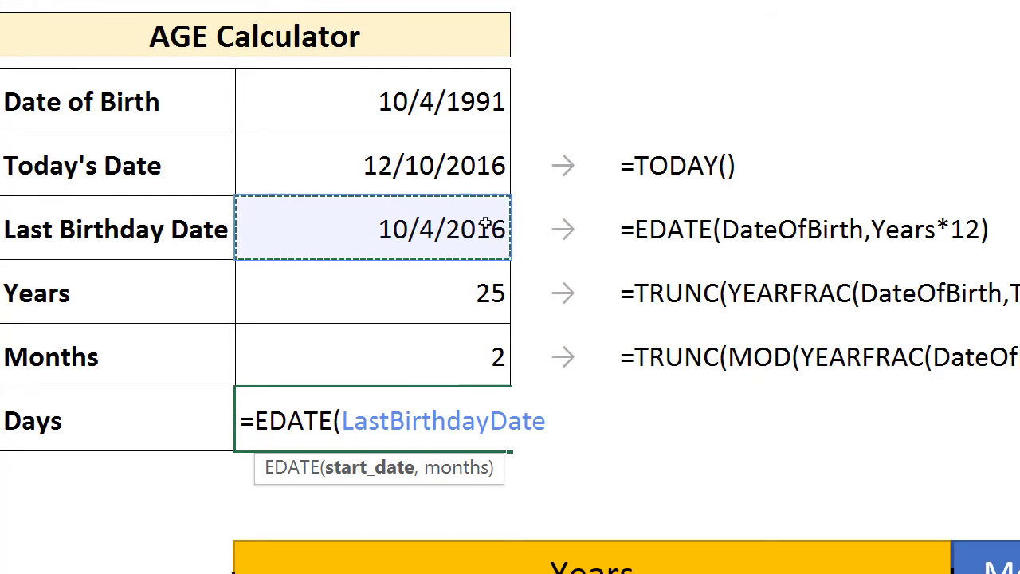
pyautogui.write(',')
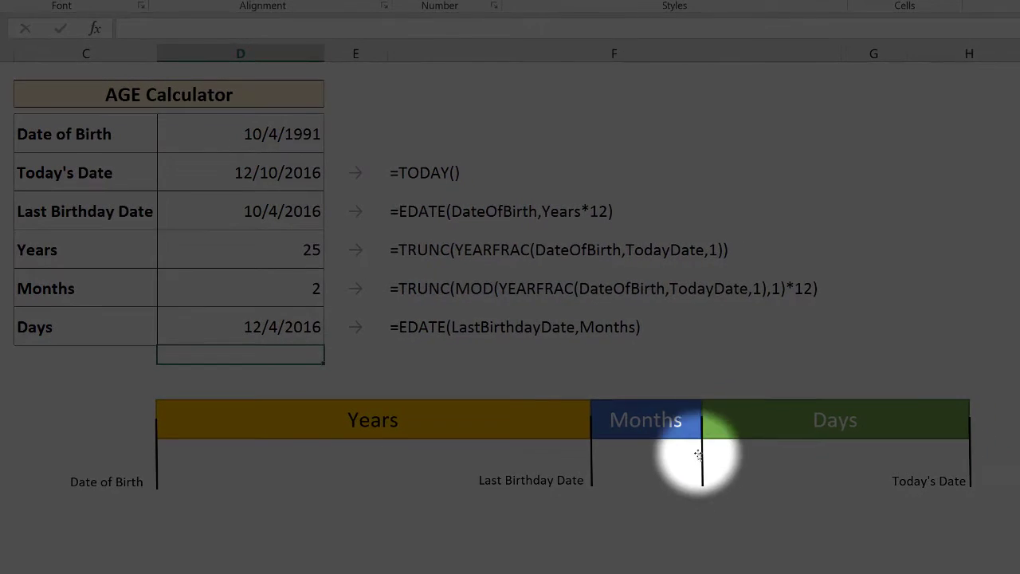
pyautogui.moveTo(702, 486)
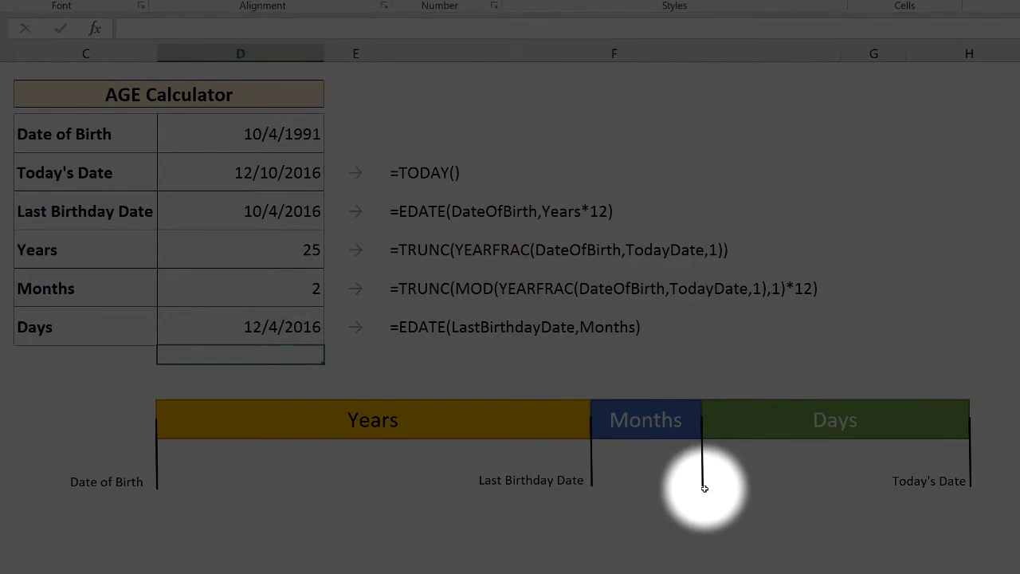
pyautogui.moveTo(907, 487)
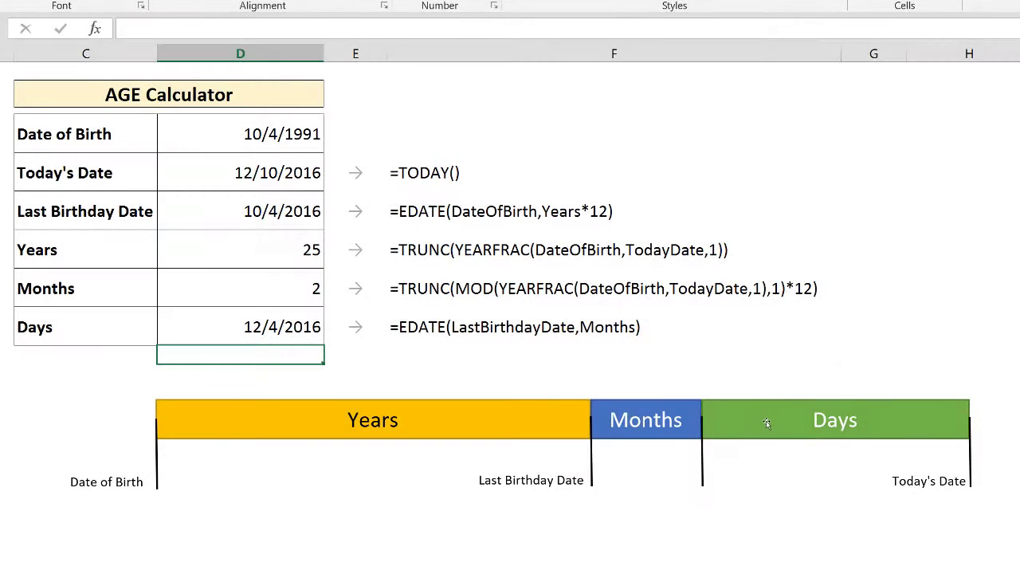
# Change D9 to =TodayDate-EDATE(LastBirthdayDate,Months) and format it as General, showing 6.
pyautogui.click(240, 327)
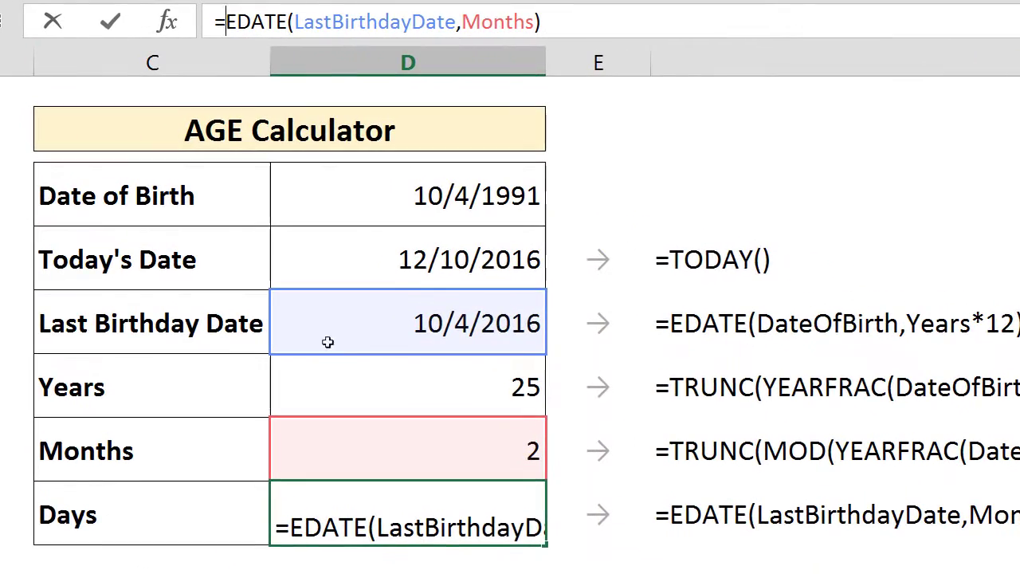
pyautogui.moveTo(365, 256)
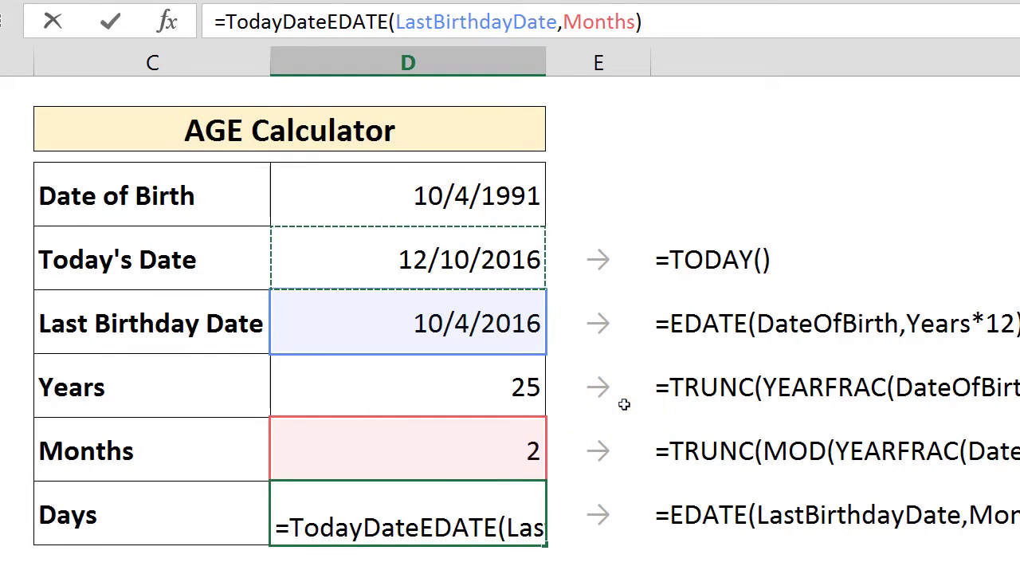
pyautogui.write('-')
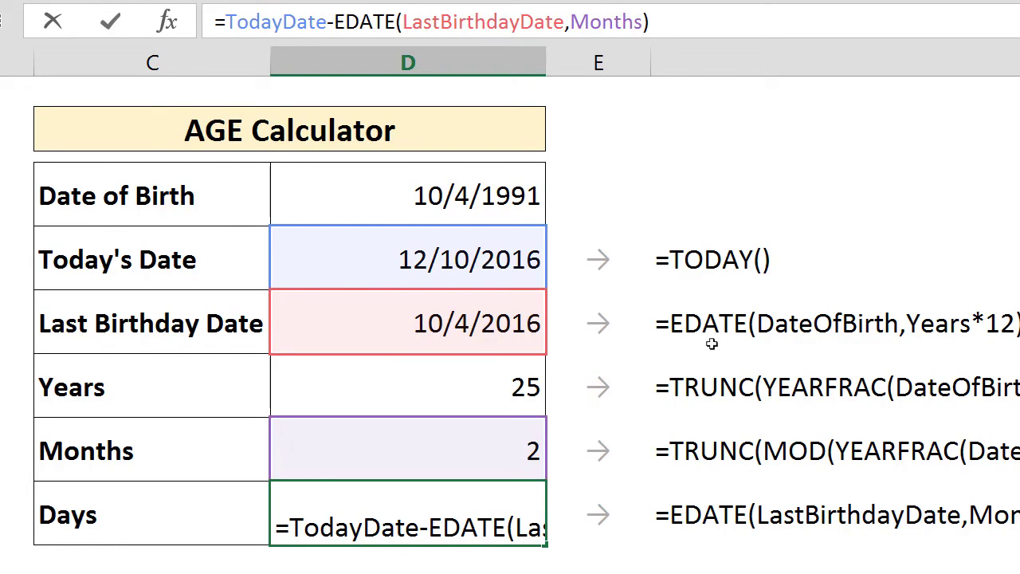
pyautogui.press('Return')
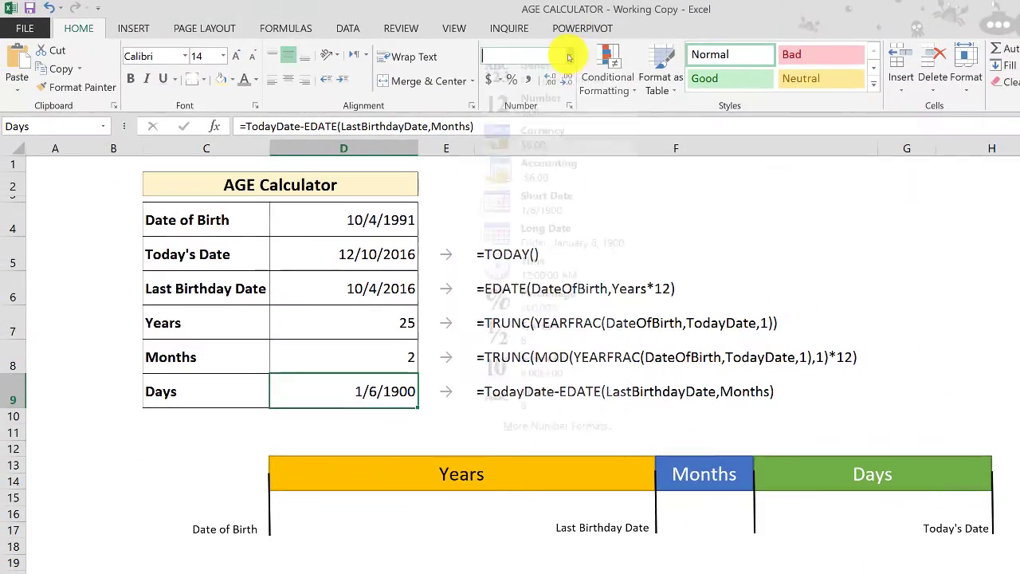
pyautogui.click(499, 56)
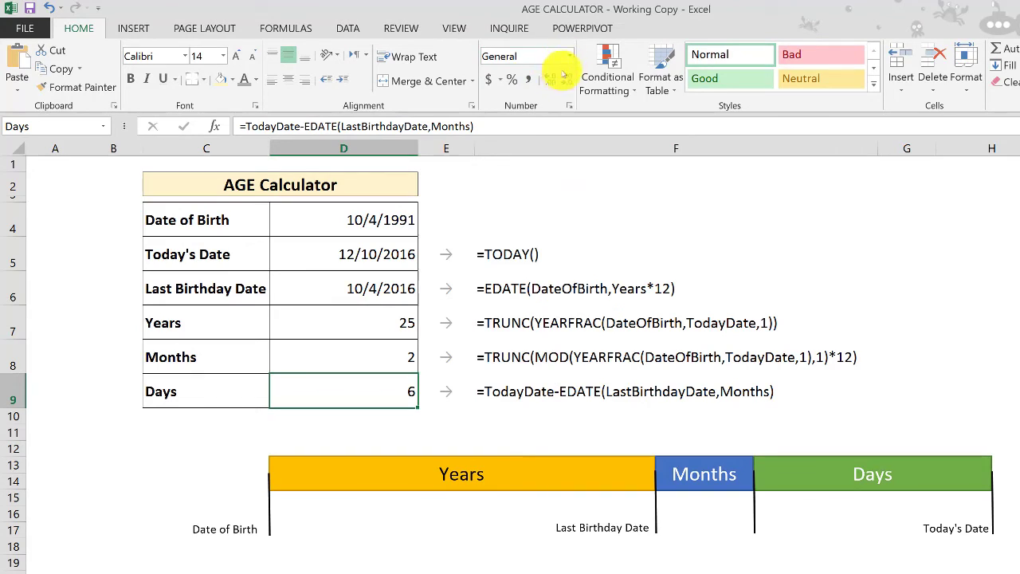
pyautogui.moveTo(385, 409)
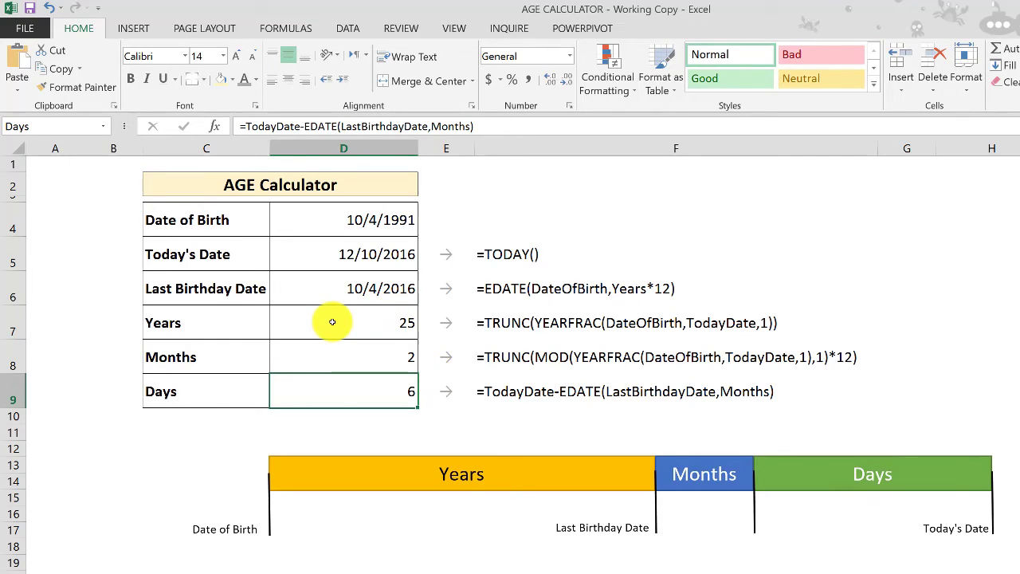
pyautogui.moveTo(354, 219)
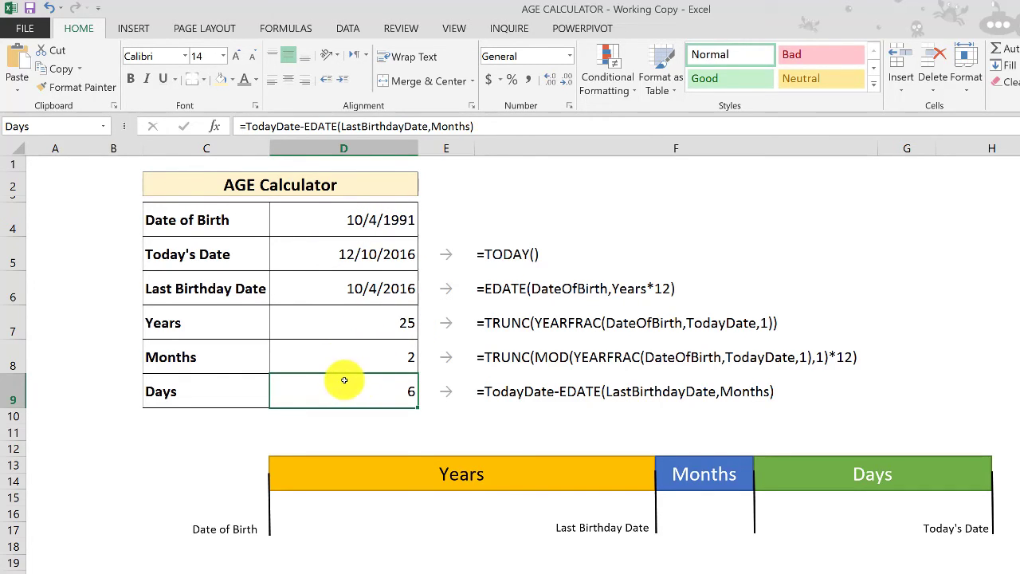
# Change the birth date to 12/10/2015 and check the 1 year, 0 months, 0 days result.
pyautogui.click(344, 220)
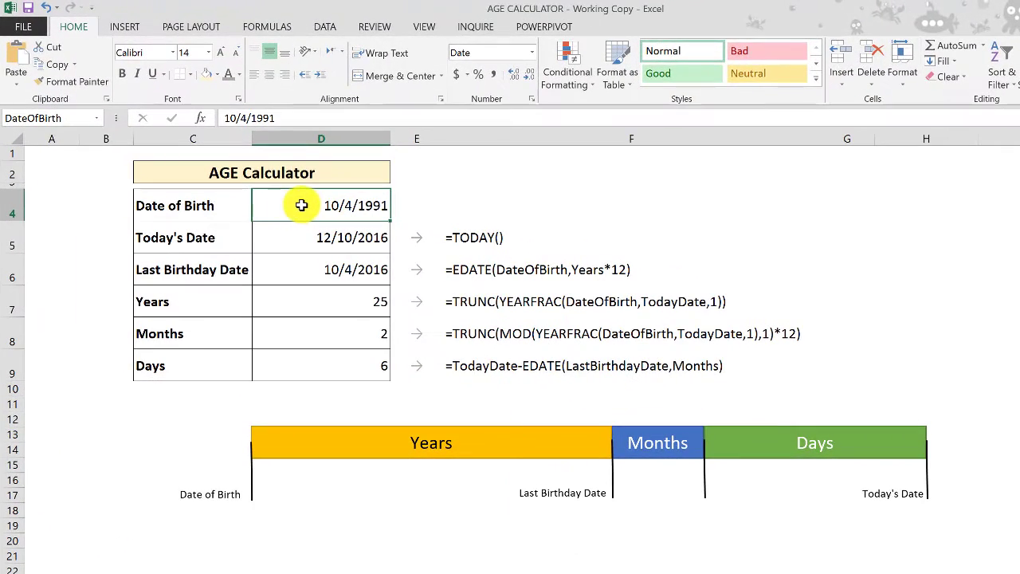
pyautogui.moveTo(288, 242)
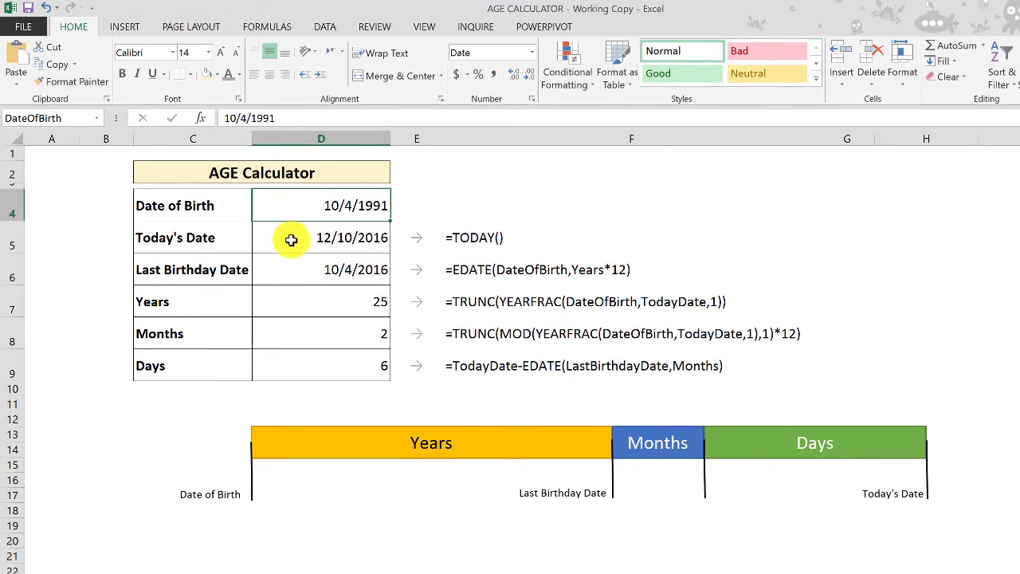
pyautogui.moveTo(313, 209)
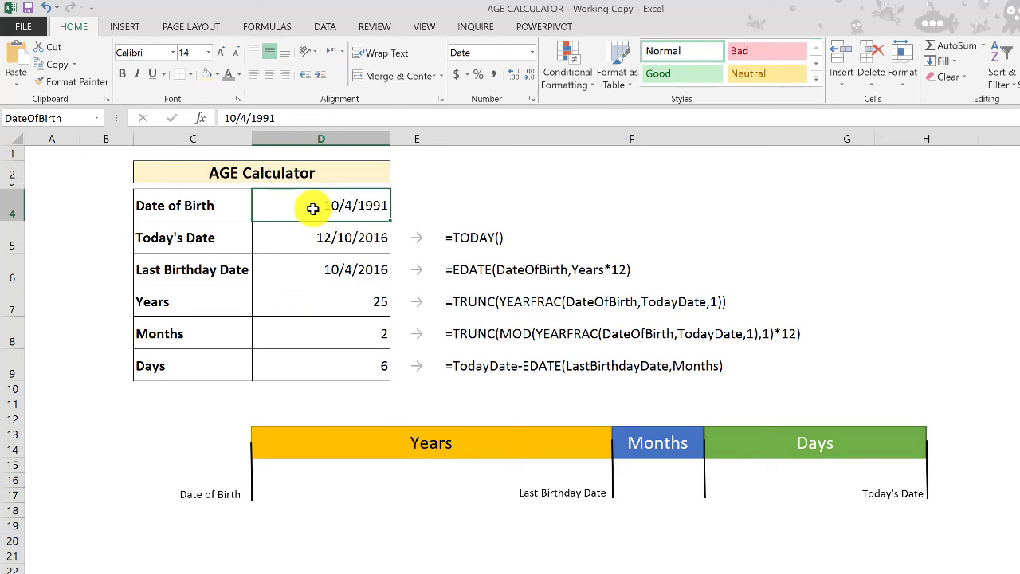
pyautogui.write('12/')
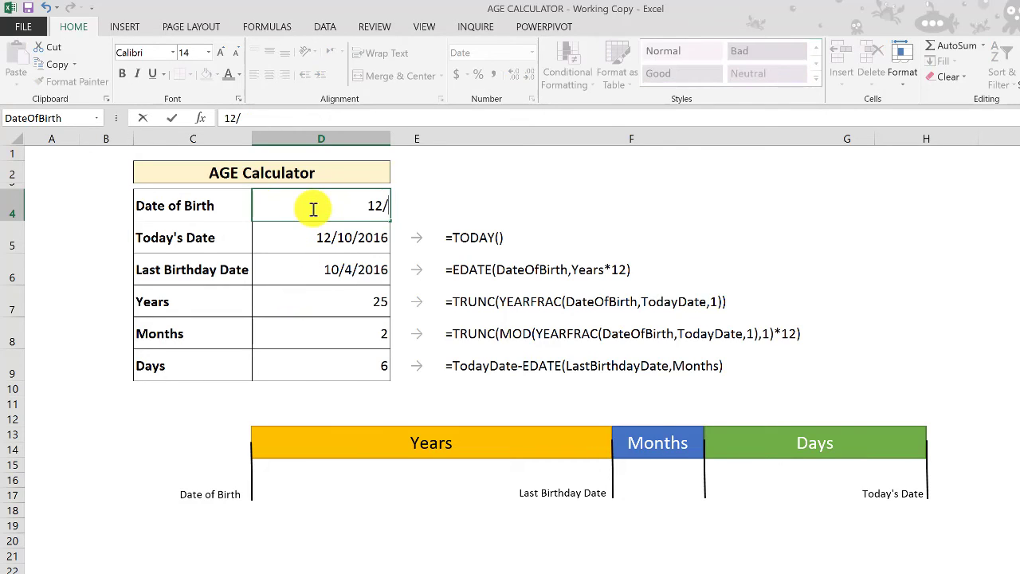
pyautogui.write('10/2015')
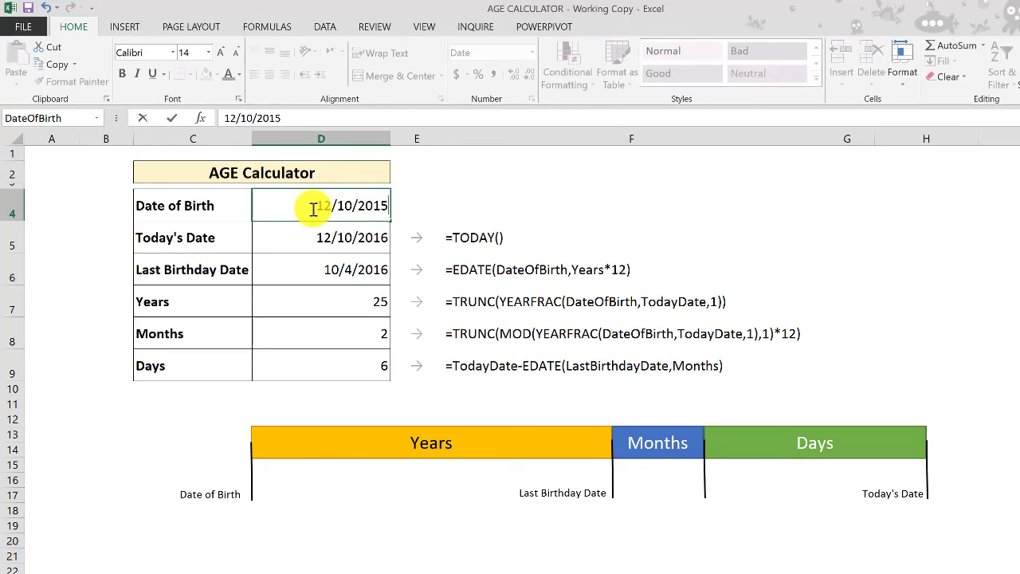
pyautogui.click(321, 237)
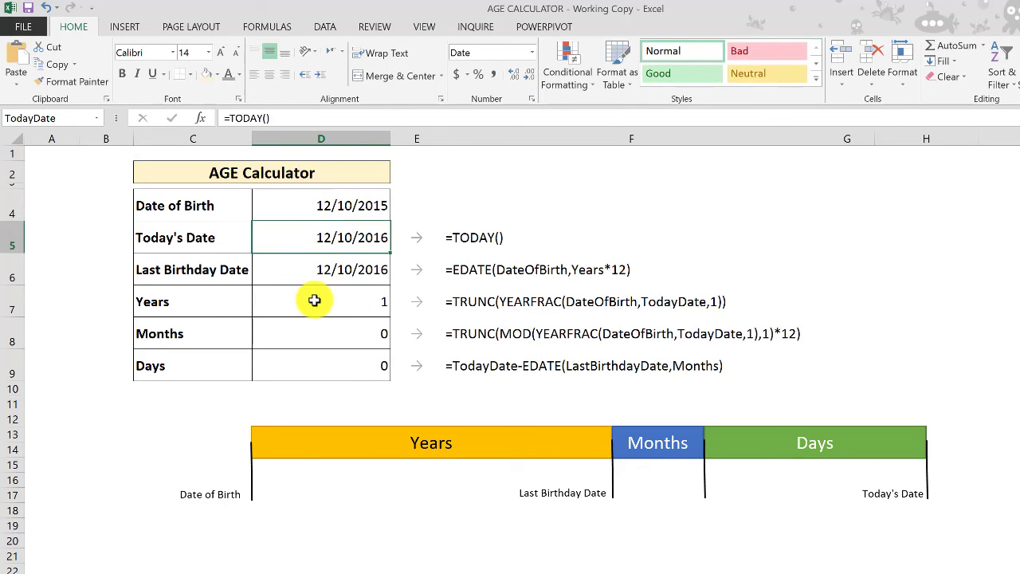
pyautogui.click(321, 365)
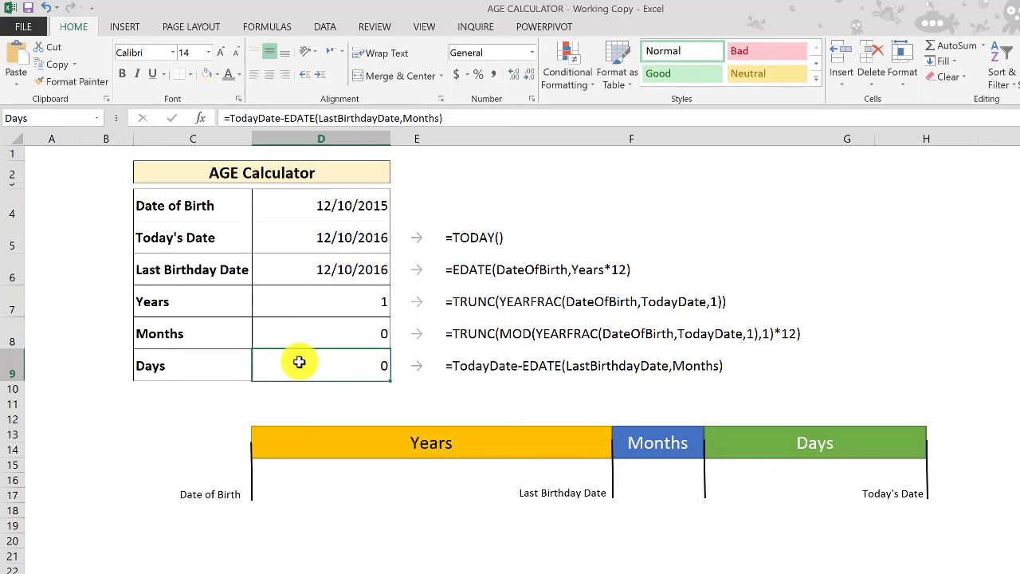